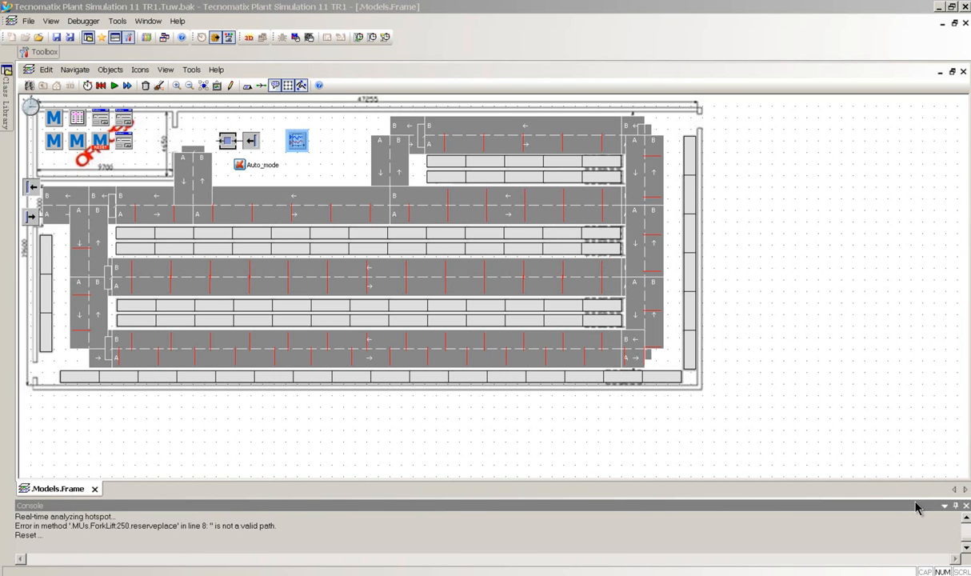
pyautogui.moveTo(361, 424)
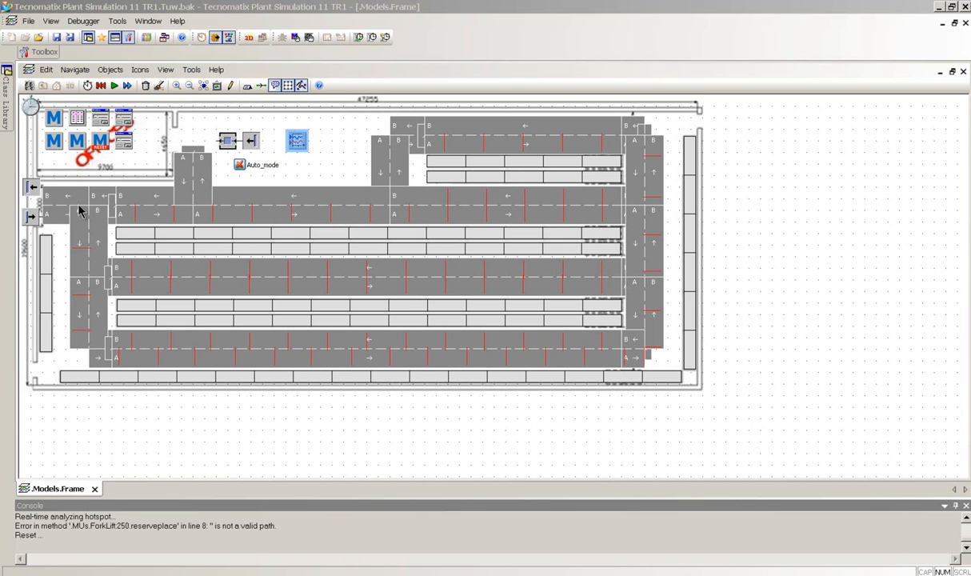
pyautogui.moveTo(535, 160)
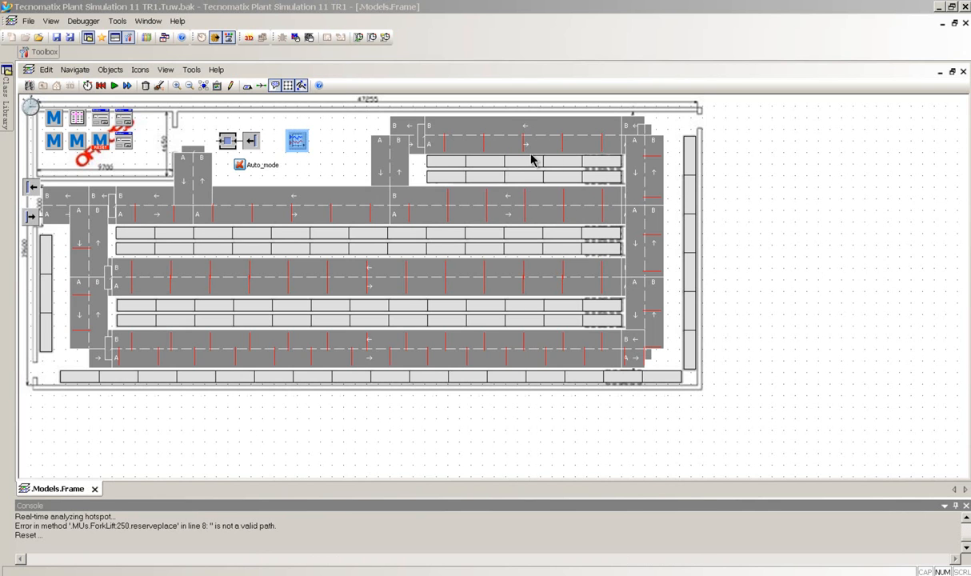
pyautogui.moveTo(259, 198)
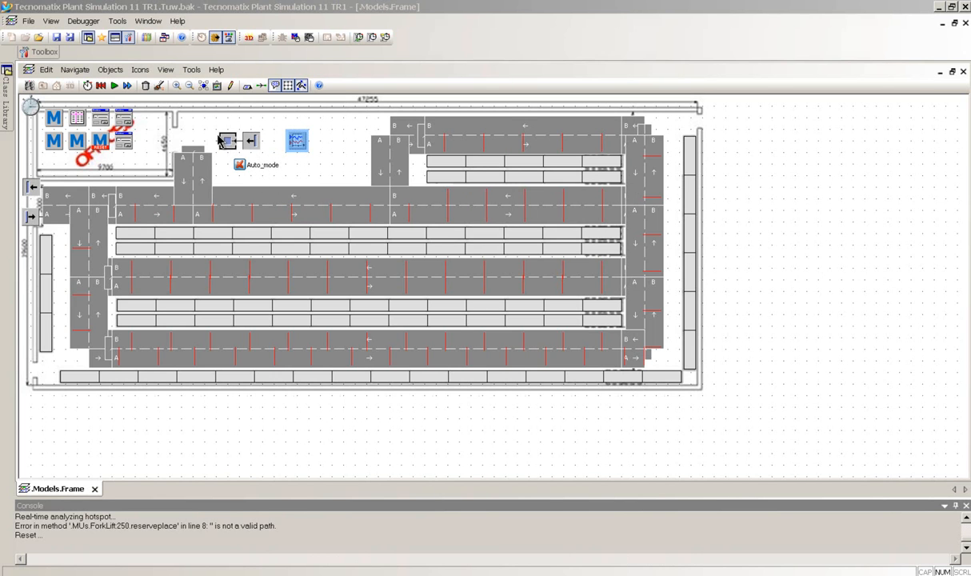
pyautogui.moveTo(109, 176)
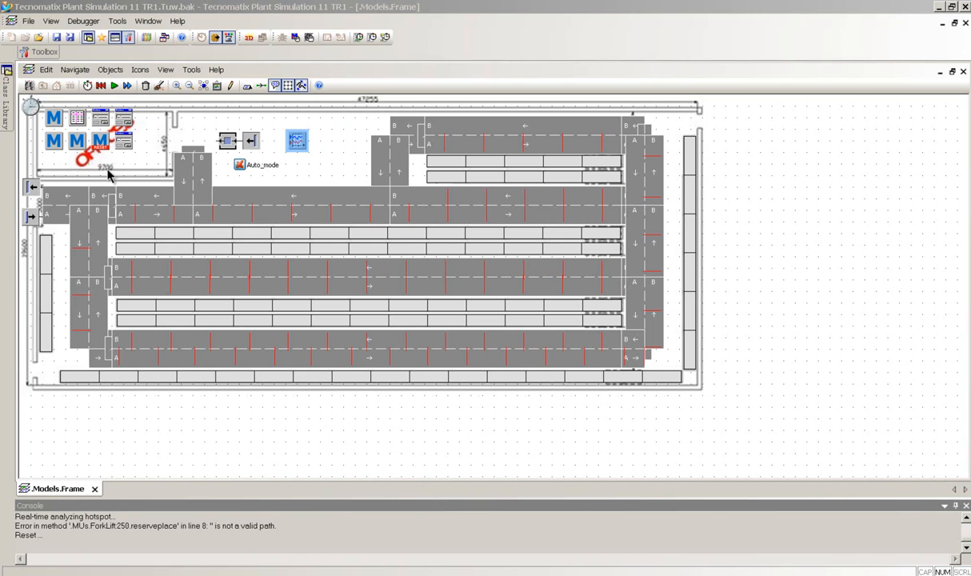
pyautogui.moveTo(29, 183)
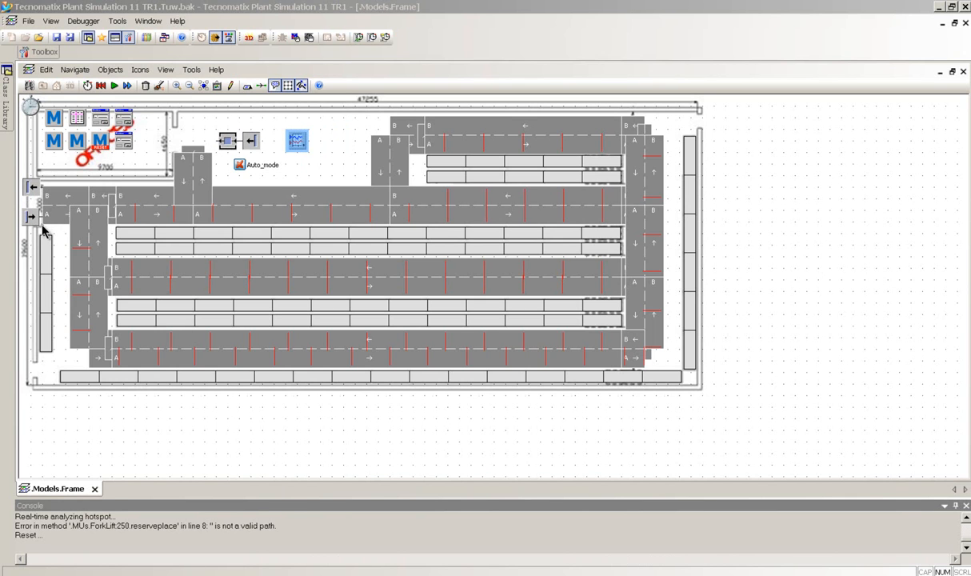
pyautogui.moveTo(35, 230)
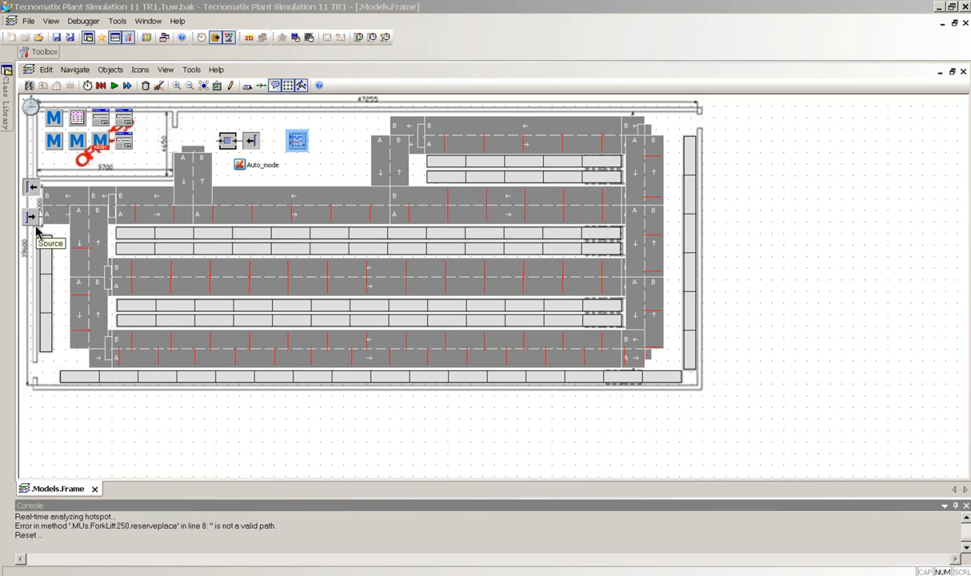
pyautogui.moveTo(74, 225)
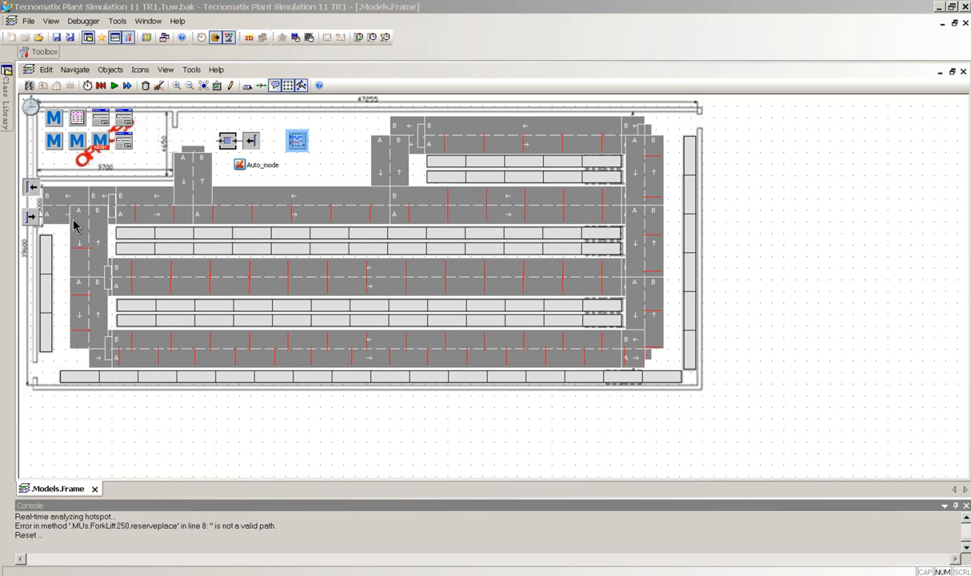
pyautogui.moveTo(30, 218)
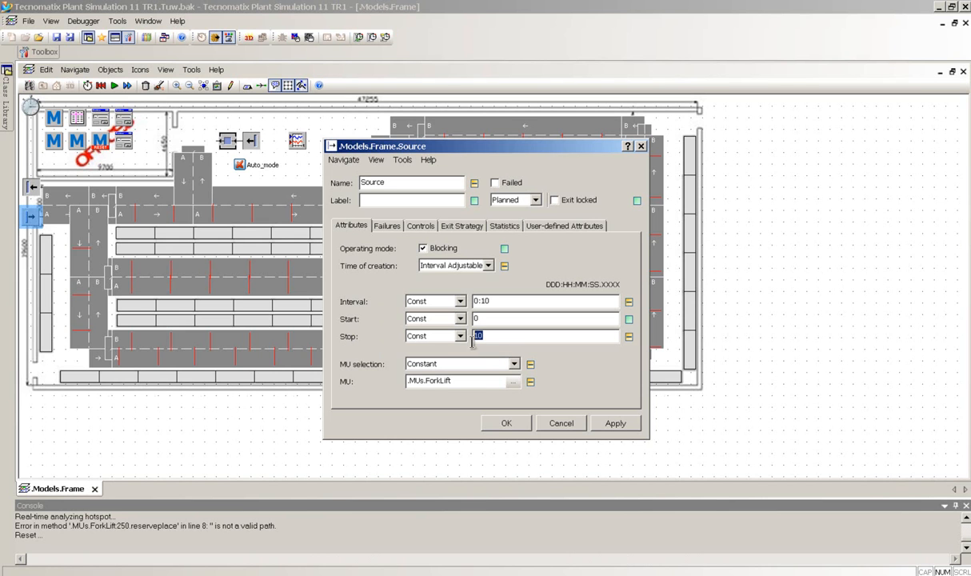
pyautogui.moveTo(490, 384)
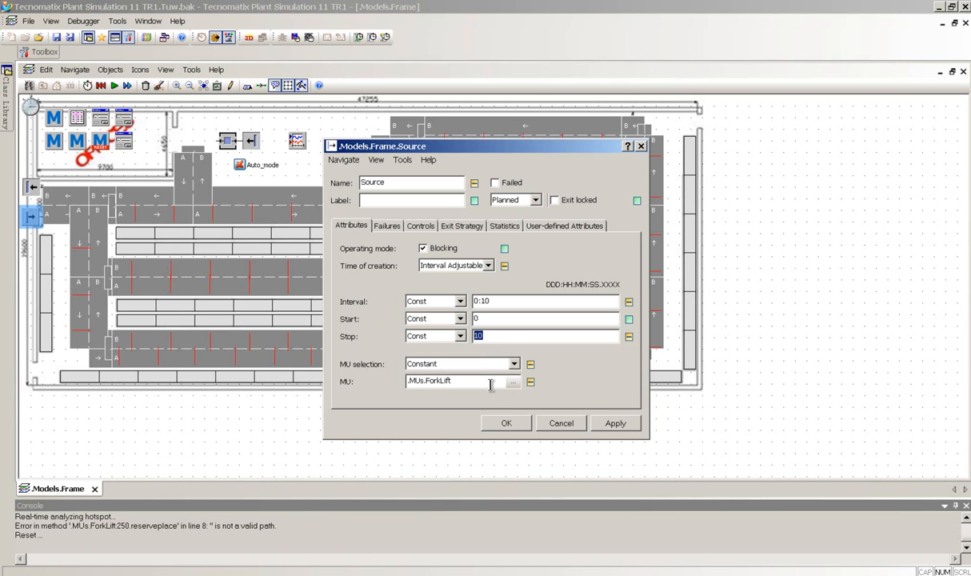
# Confirm the source settings, enable Real time x 10 in the EventController and start the run
pyautogui.click(506, 423)
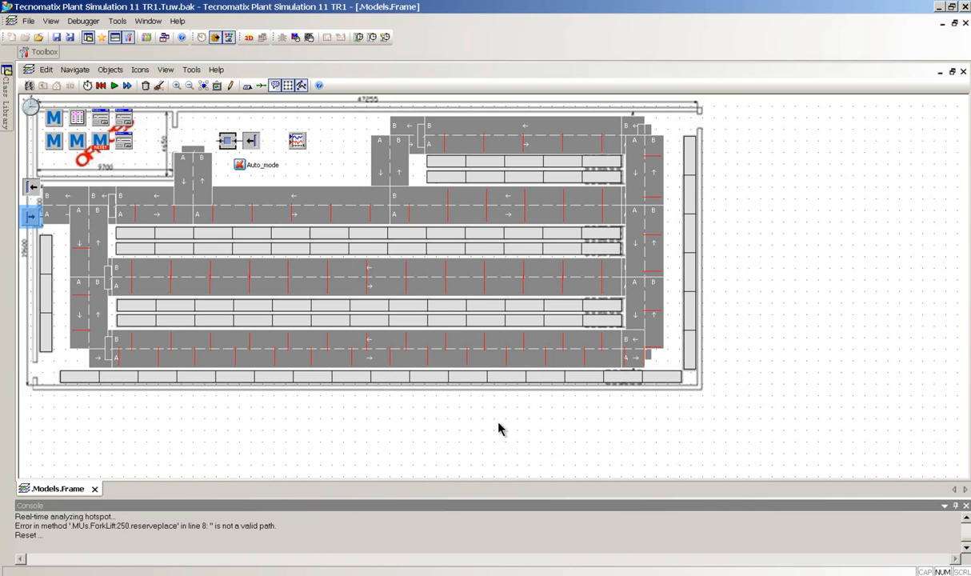
pyautogui.moveTo(115, 86)
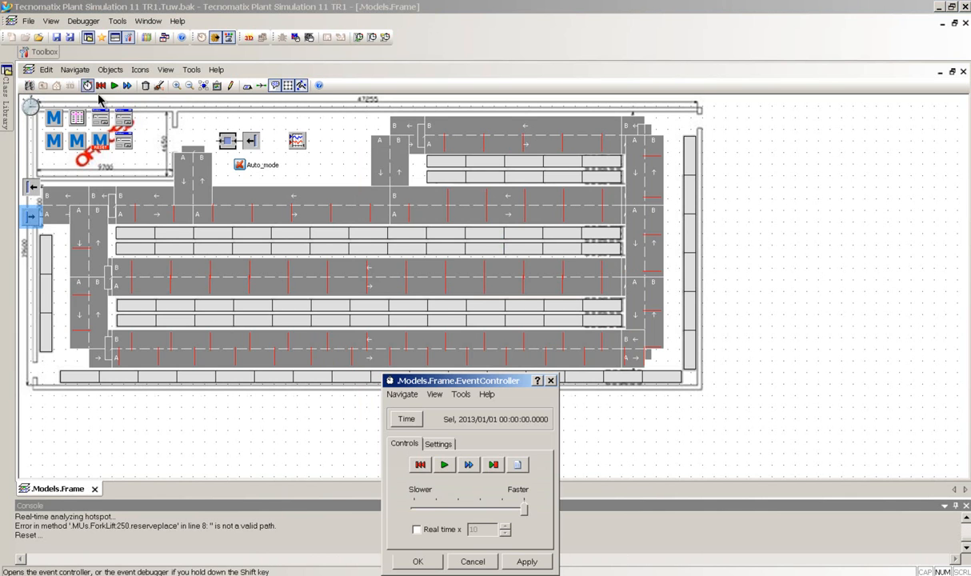
pyautogui.click(416, 528)
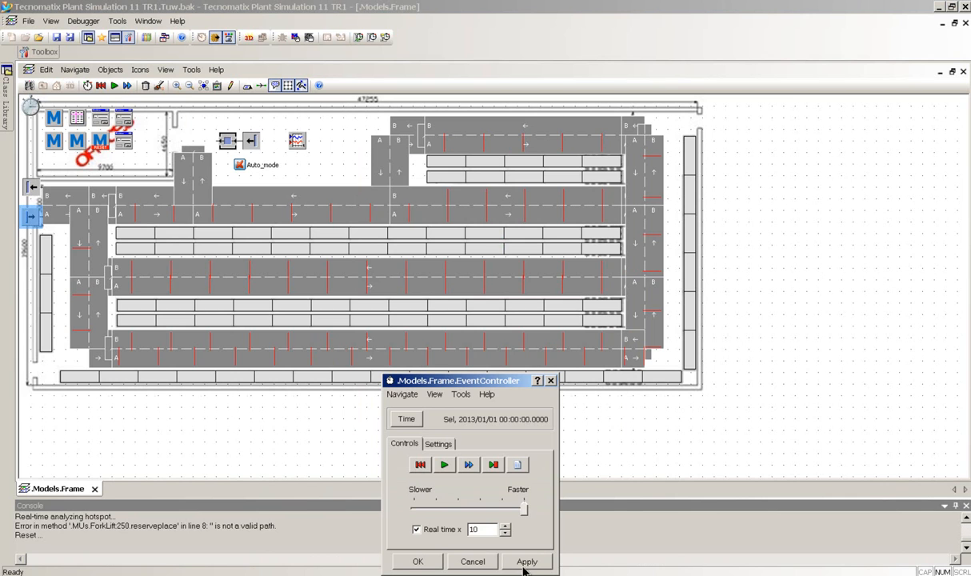
pyautogui.click(445, 464)
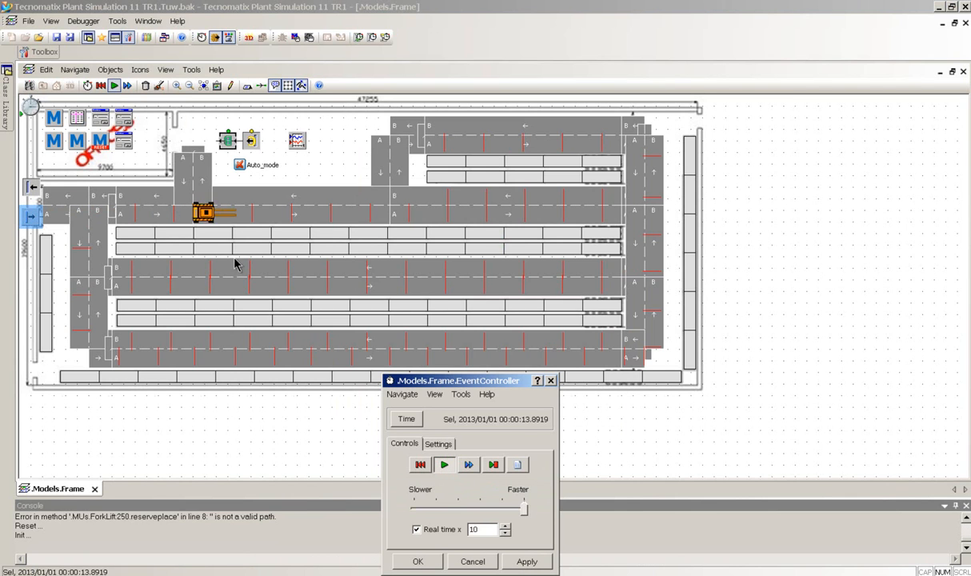
pyautogui.click(444, 464)
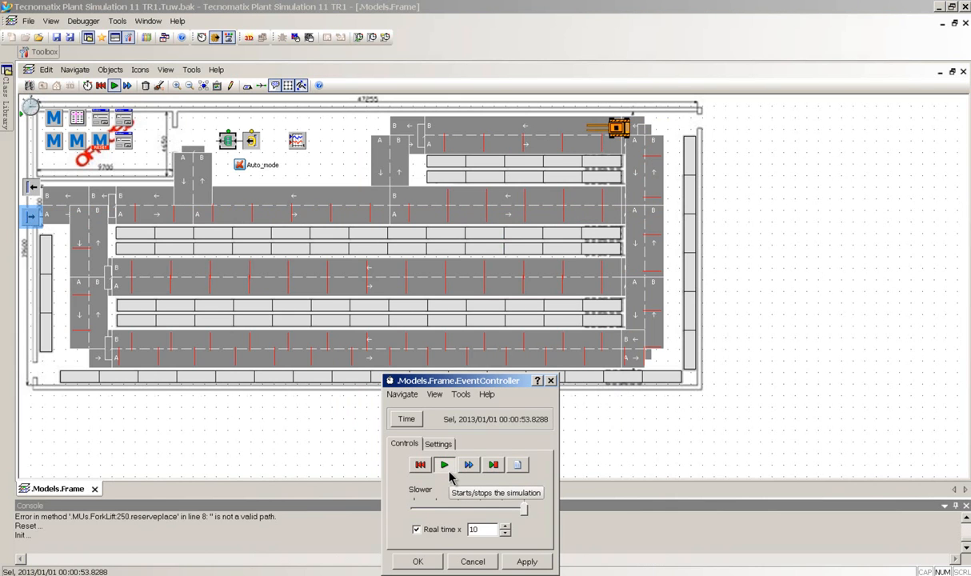
# Pause and resume the run a few times, stopping with the forklift mid-aisle
pyautogui.click(445, 463)
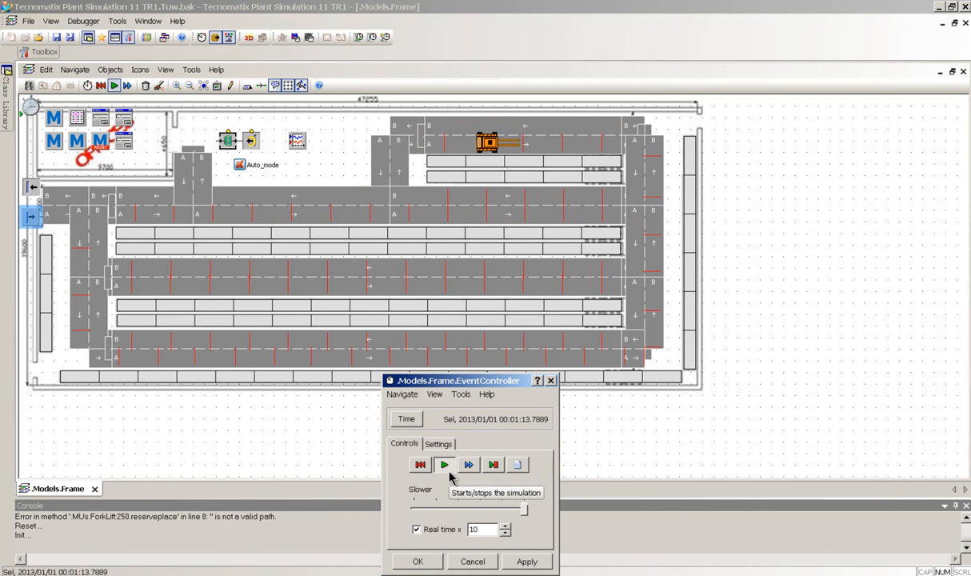
pyautogui.click(445, 464)
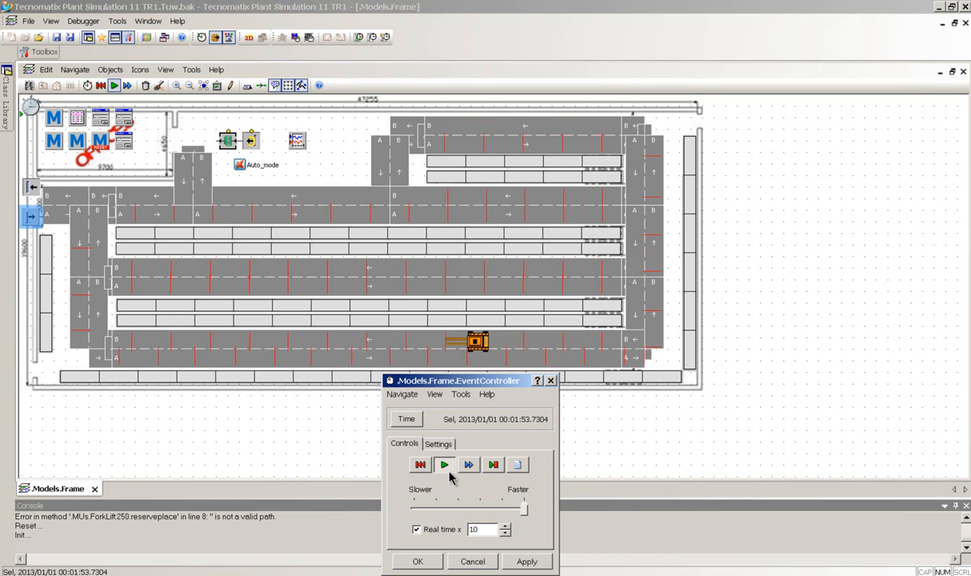
pyautogui.click(444, 463)
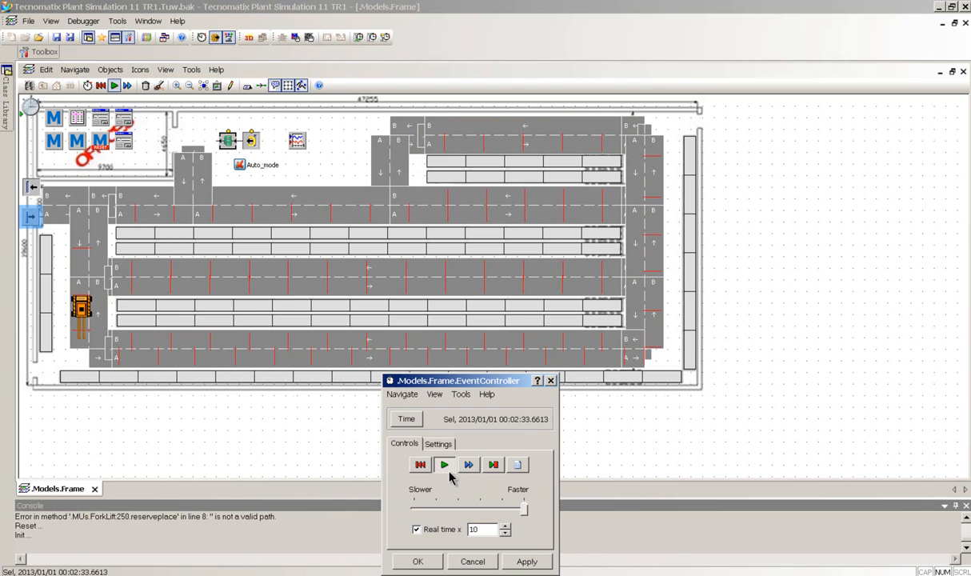
pyautogui.click(445, 464)
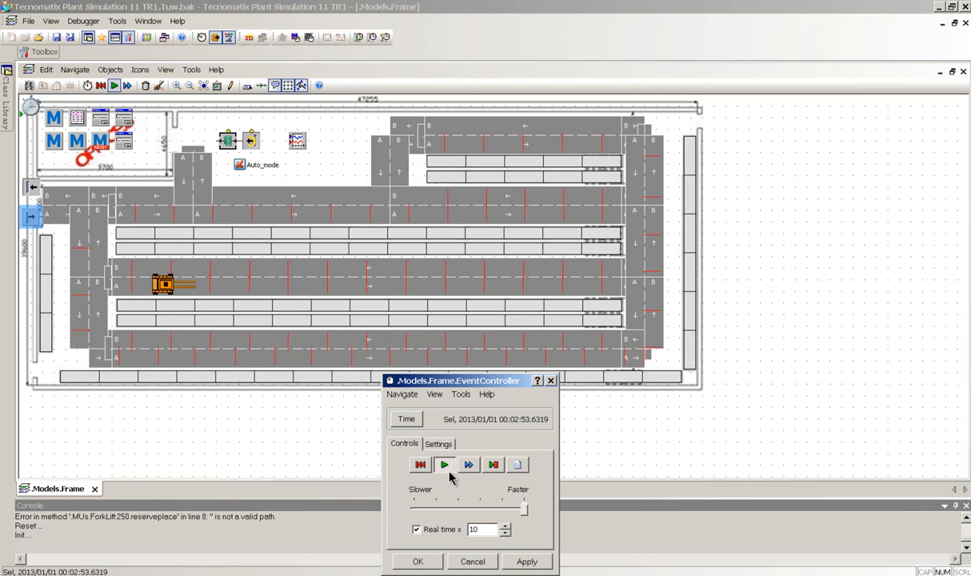
pyautogui.click(444, 464)
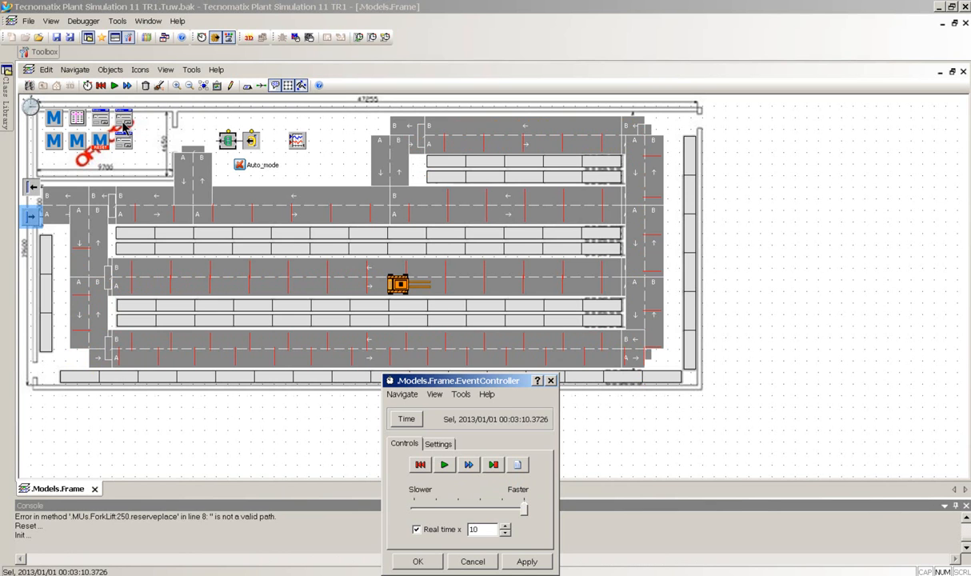
pyautogui.moveTo(125, 124)
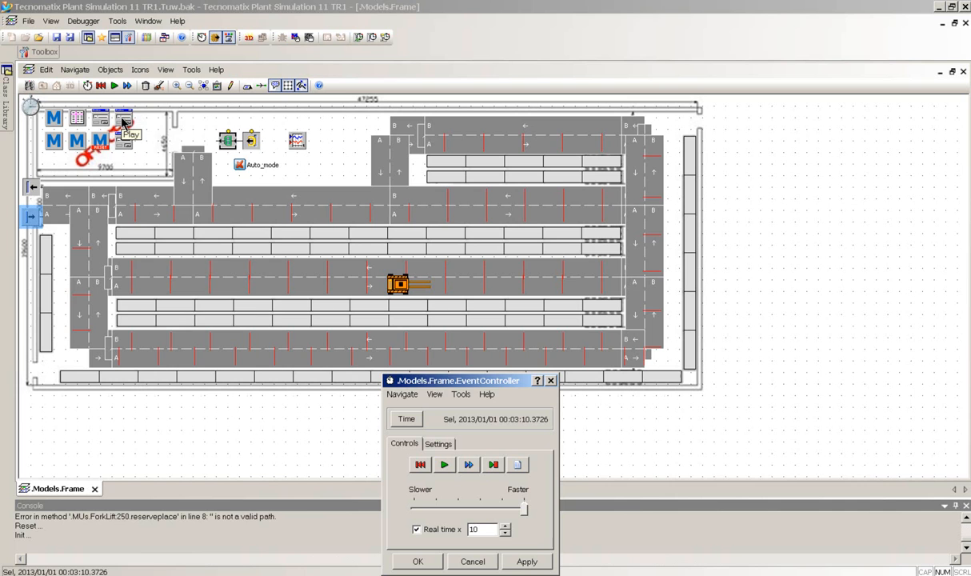
# Show the forklift Play dialog and have forklift 253 pick up a part at staging
pyautogui.rightClick(121, 119)
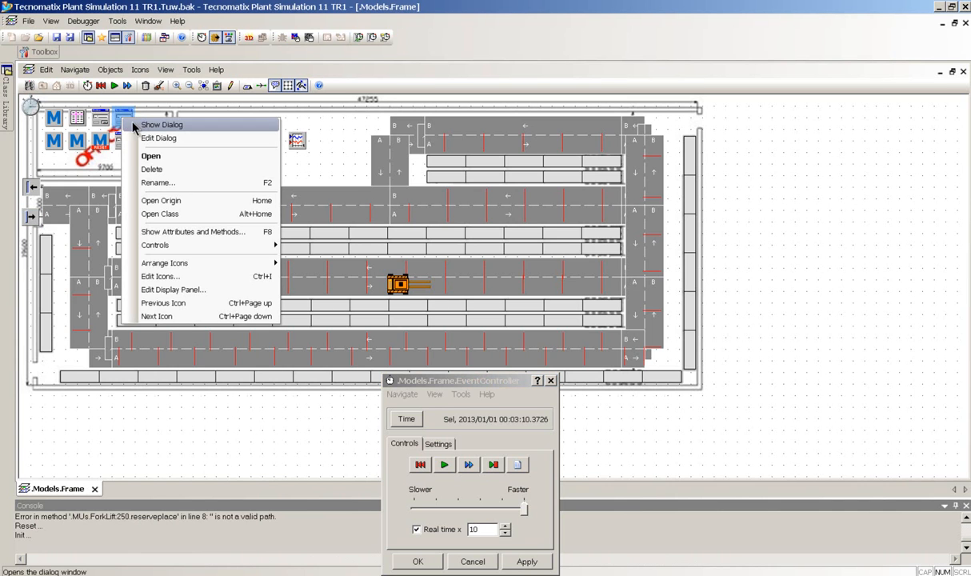
pyautogui.click(161, 124)
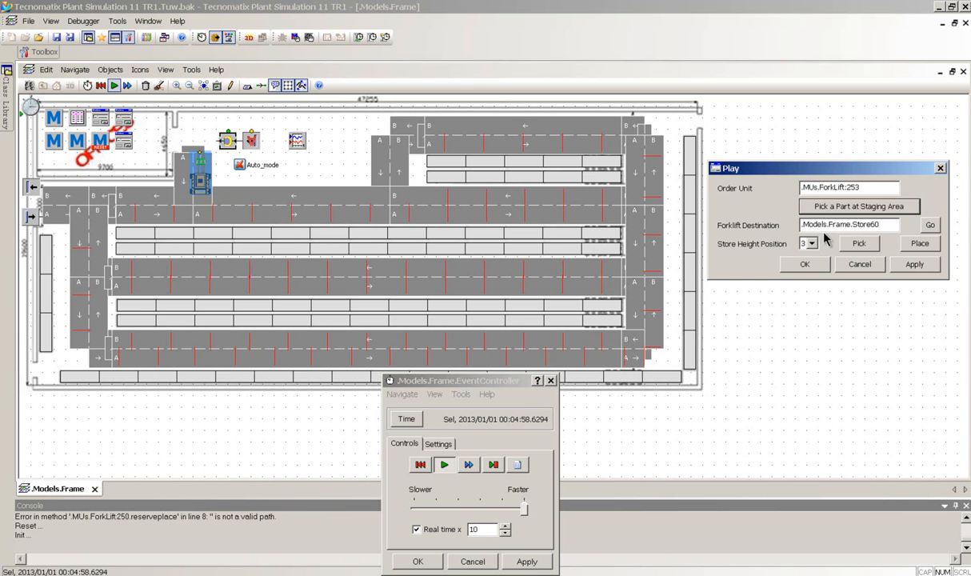
pyautogui.click(445, 463)
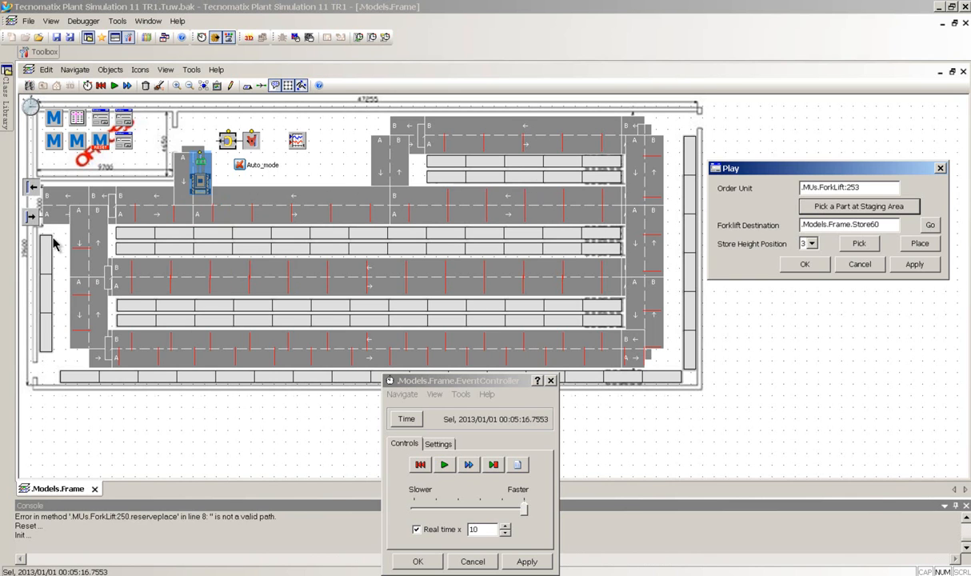
pyautogui.moveTo(444, 192)
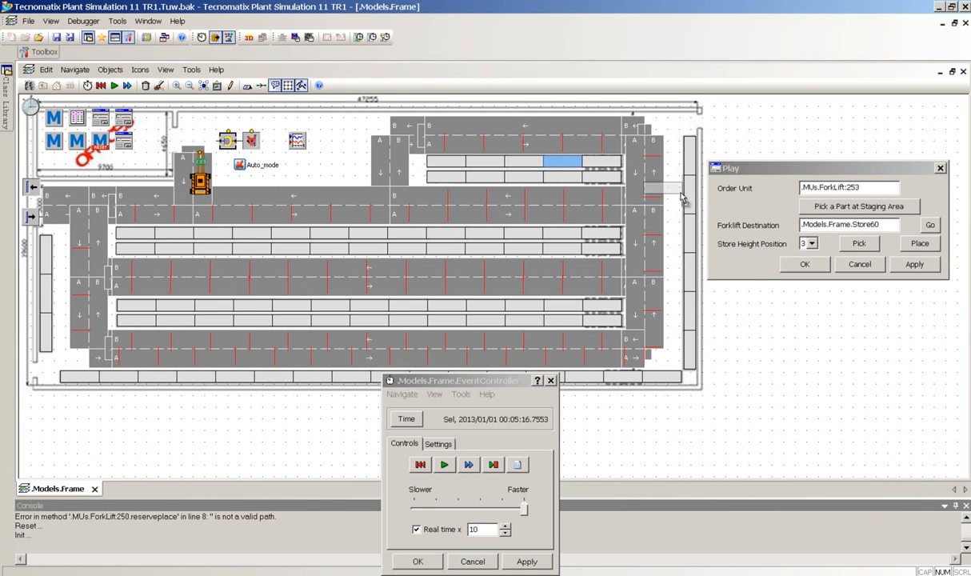
# Set Forklift Destination to Models.Frame.Store13 and send the forklift off
pyautogui.click(929, 224)
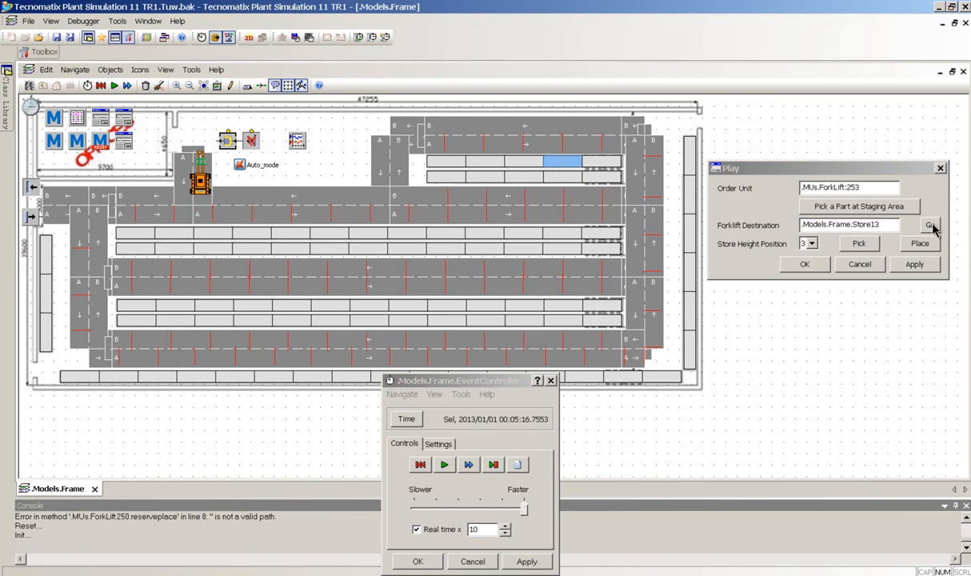
pyautogui.click(930, 224)
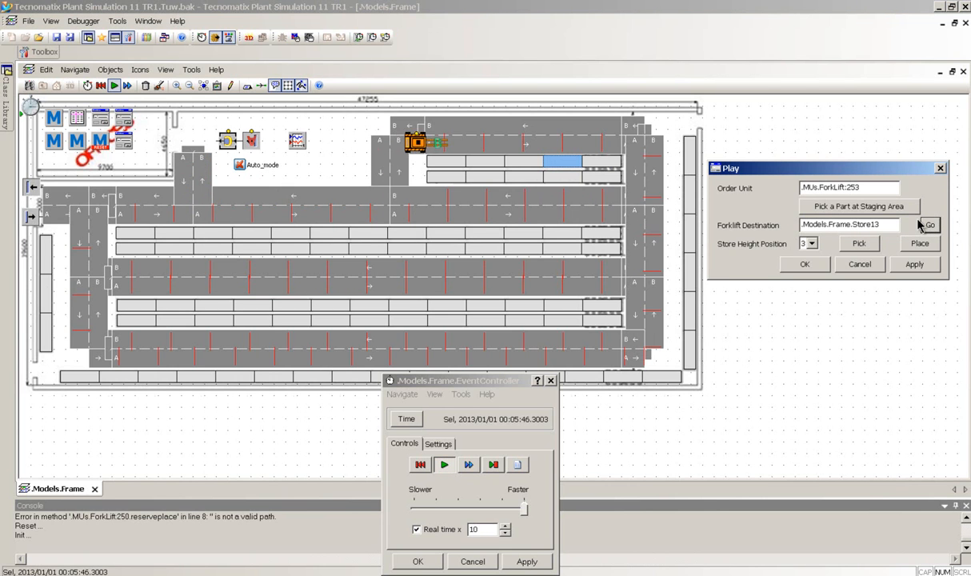
# Choose a Store Height Position and place the carried part into store 13
pyautogui.click(813, 243)
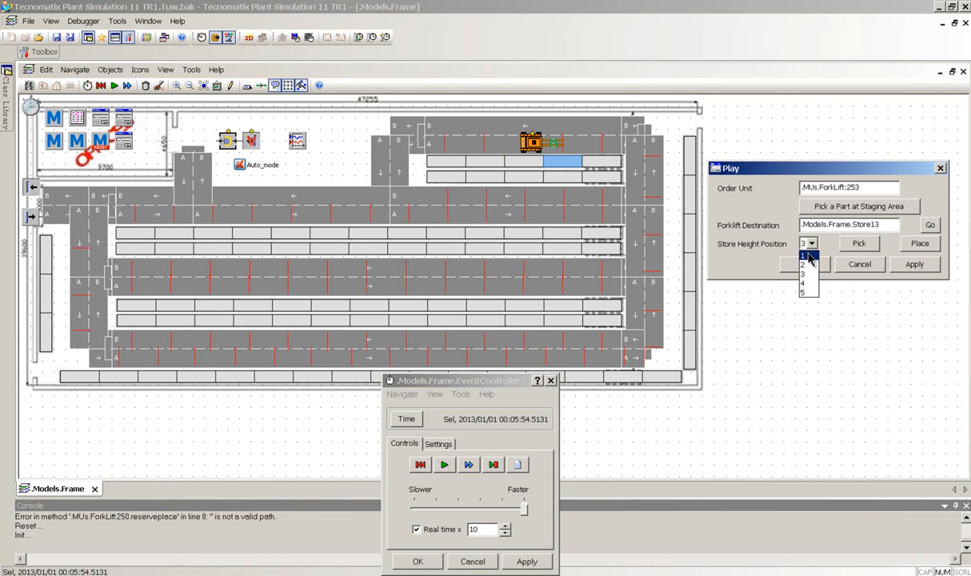
pyautogui.moveTo(816, 264)
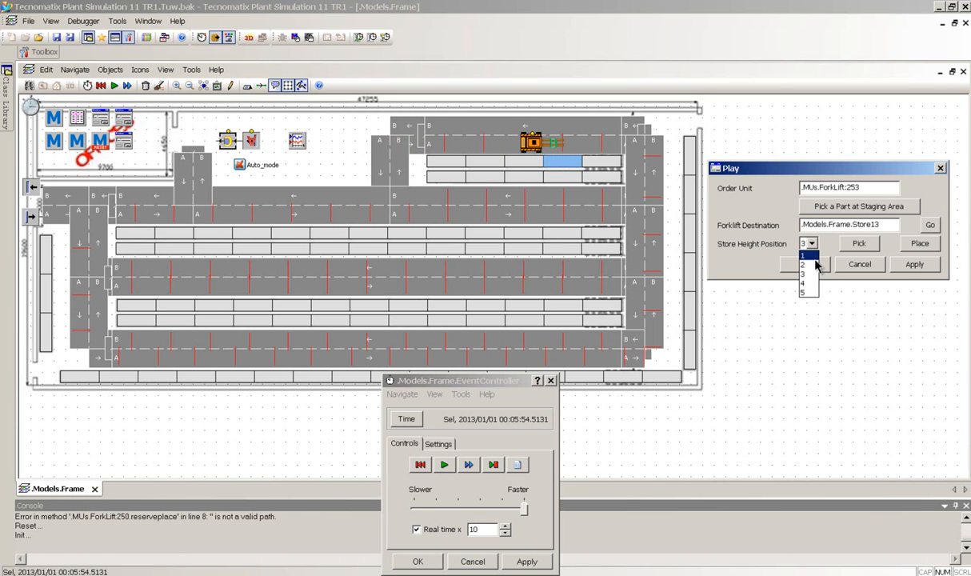
pyautogui.moveTo(814, 259)
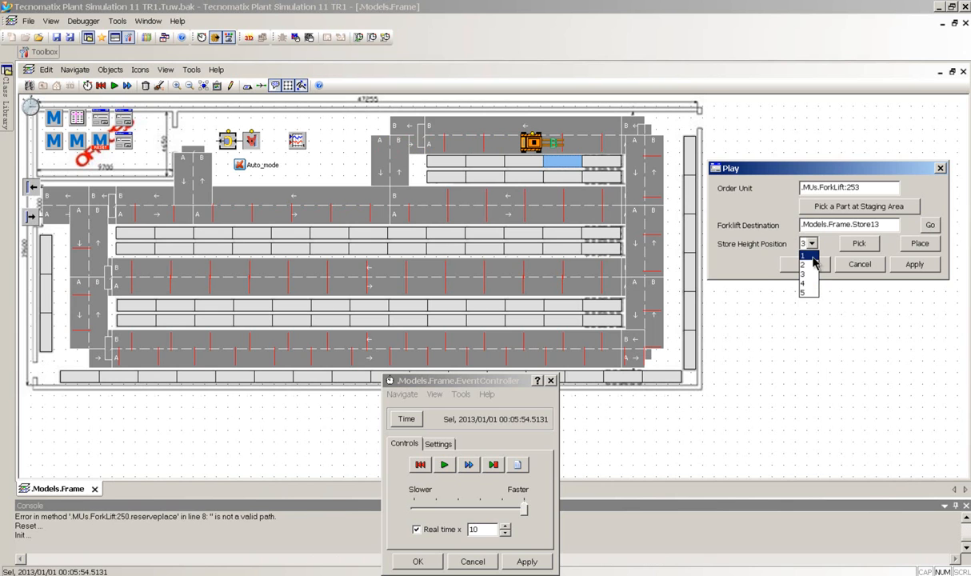
pyautogui.click(805, 256)
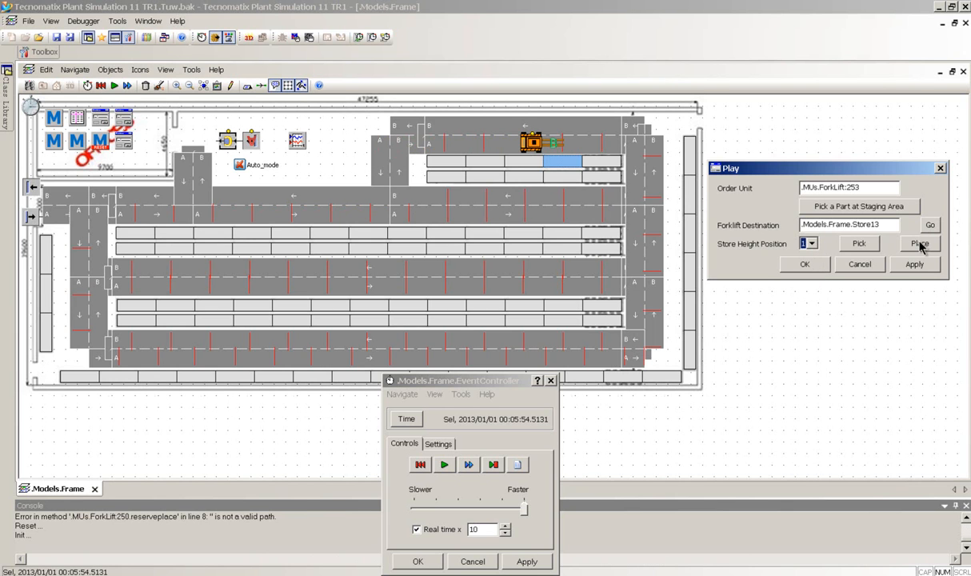
pyautogui.click(918, 243)
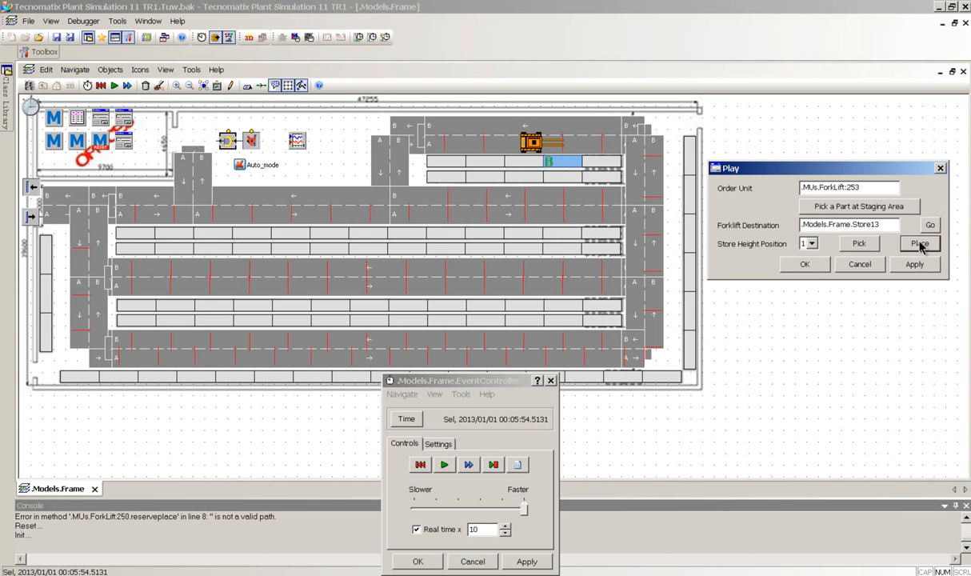
# Attempt a second place with no part aboard and dismiss the no-part warning
pyautogui.click(920, 243)
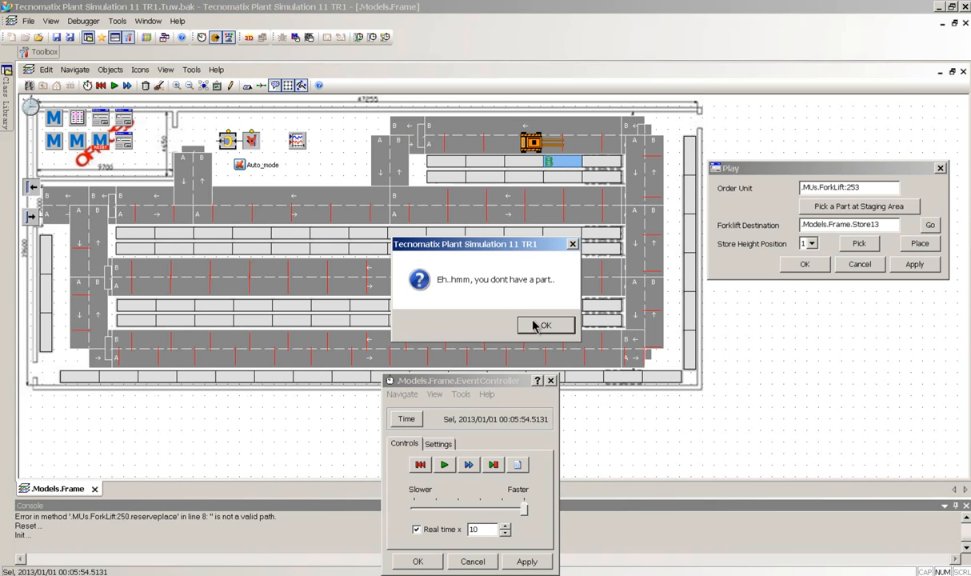
pyautogui.click(544, 325)
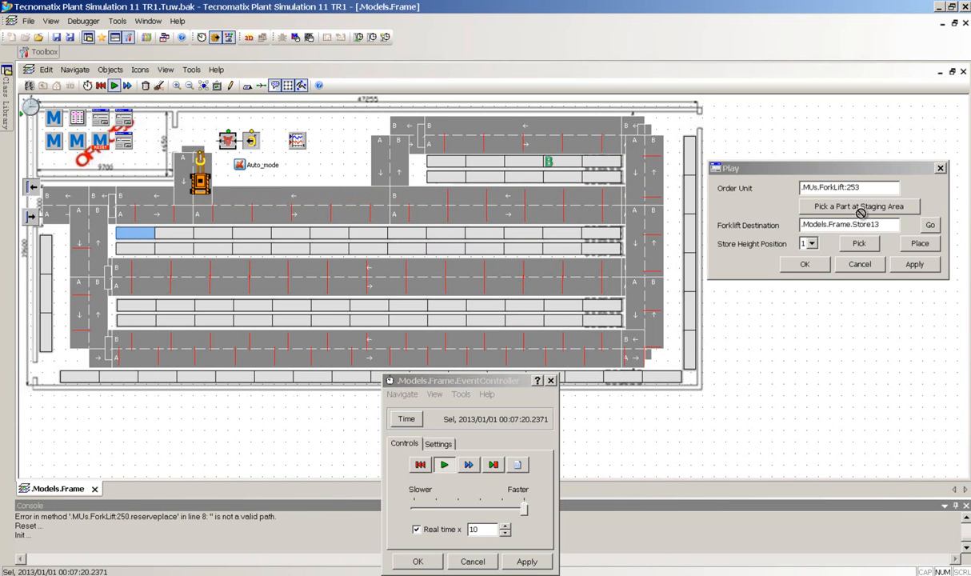
# Send the forklift to Store30 and choose a shelf height there
pyautogui.click(930, 224)
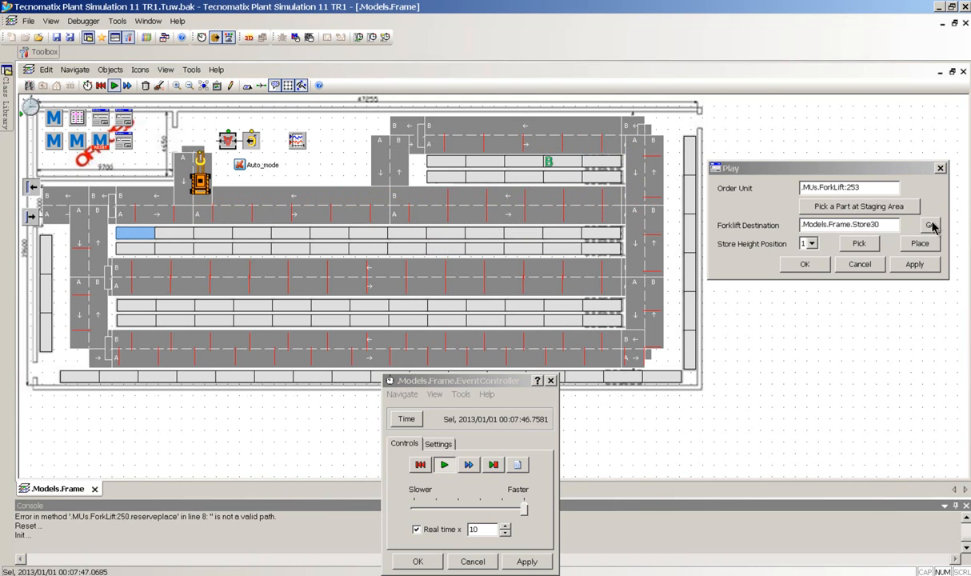
pyautogui.click(813, 243)
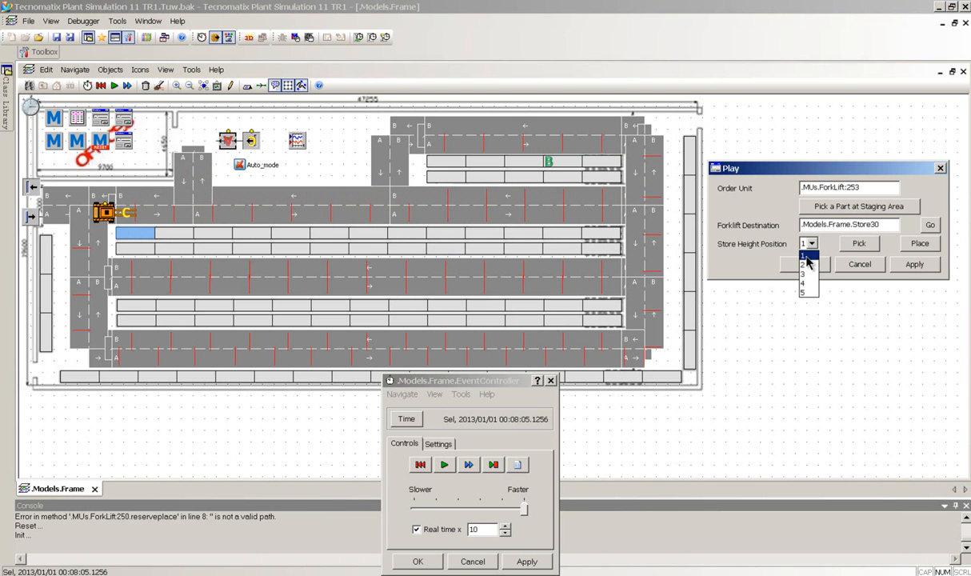
pyautogui.click(803, 274)
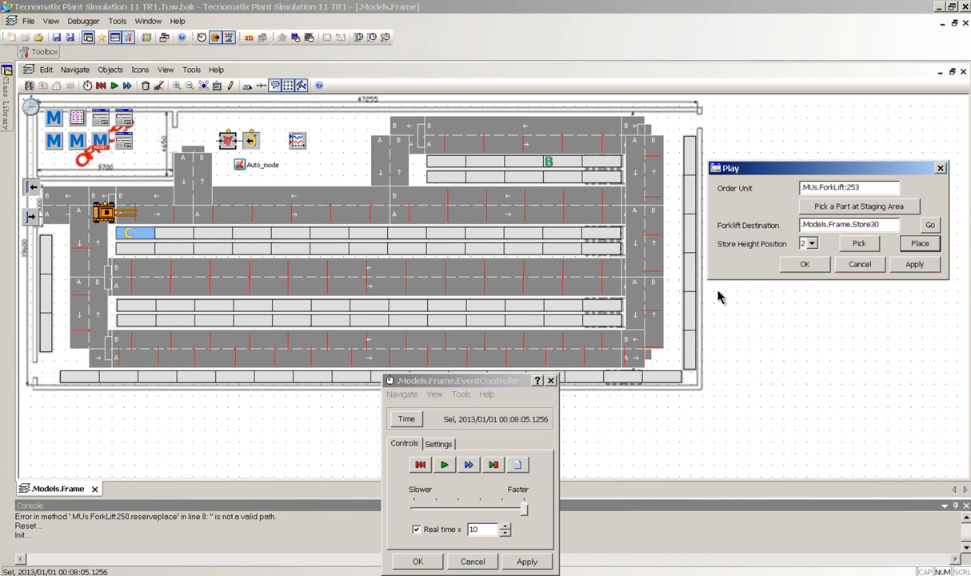
pyautogui.moveTo(736, 285)
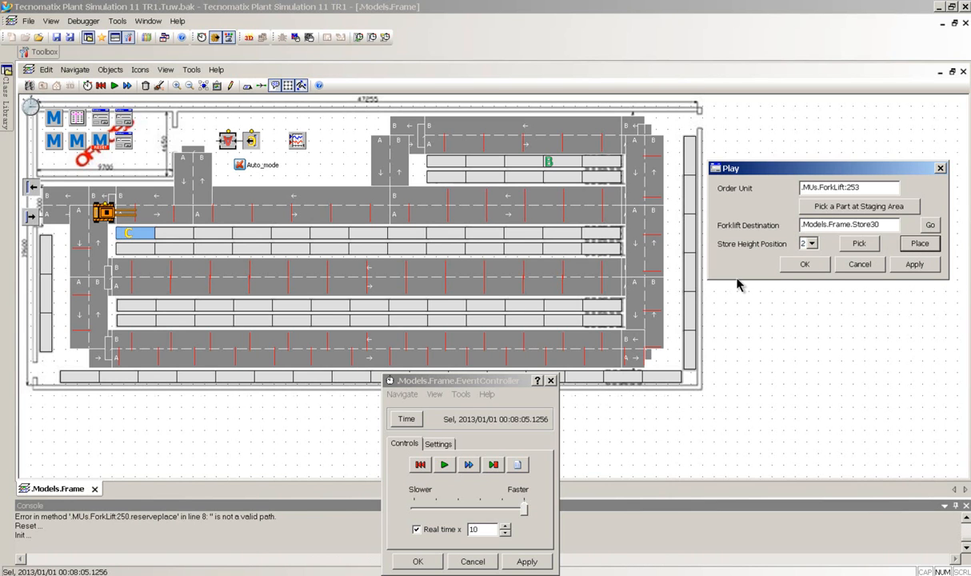
# Deliver the next part to Store71, placing it on the shelf
pyautogui.click(443, 464)
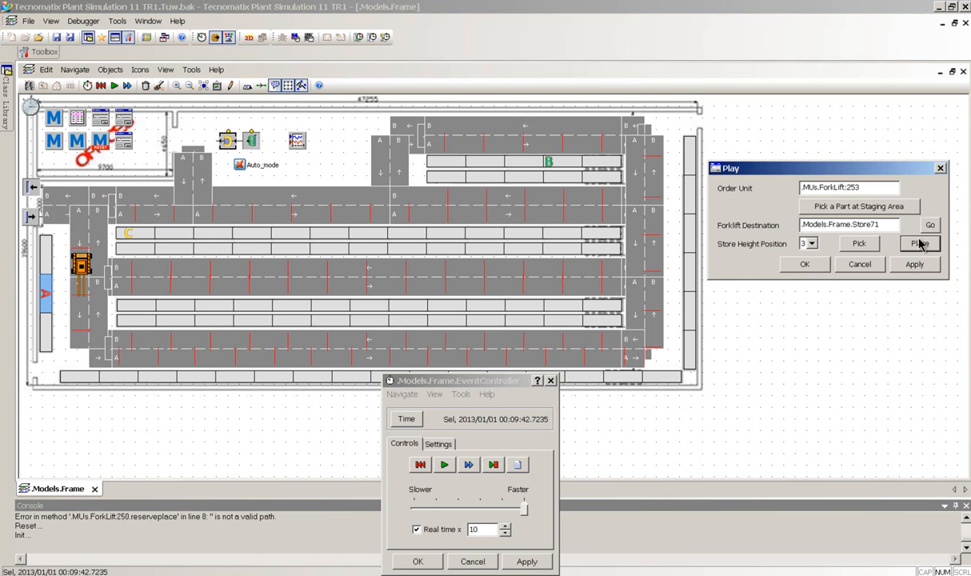
pyautogui.click(919, 244)
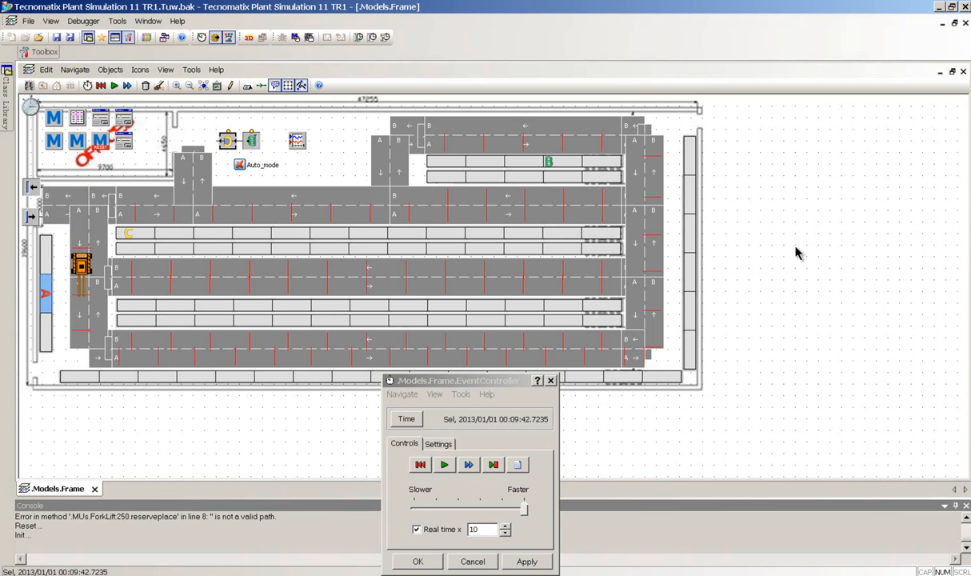
pyautogui.moveTo(760, 282)
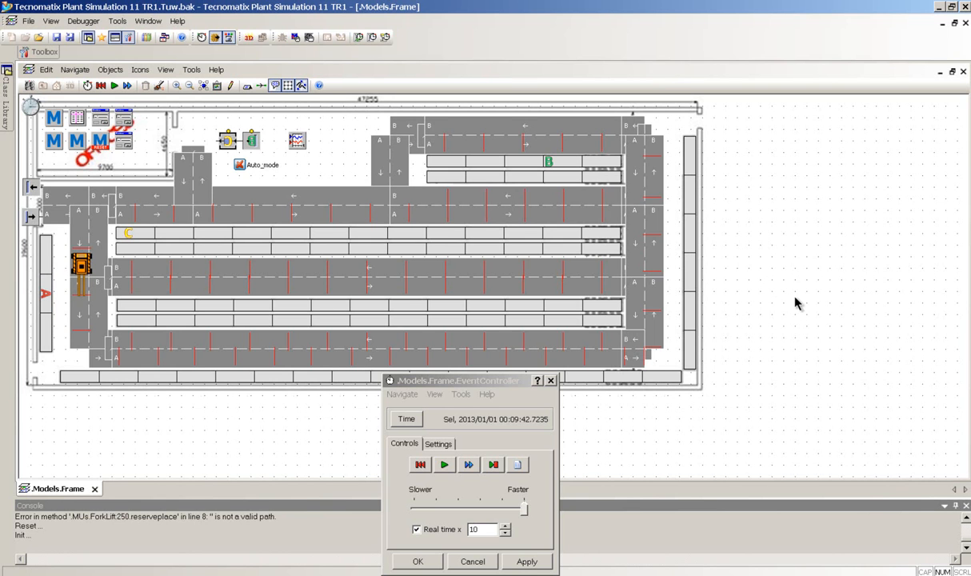
pyautogui.moveTo(794, 293)
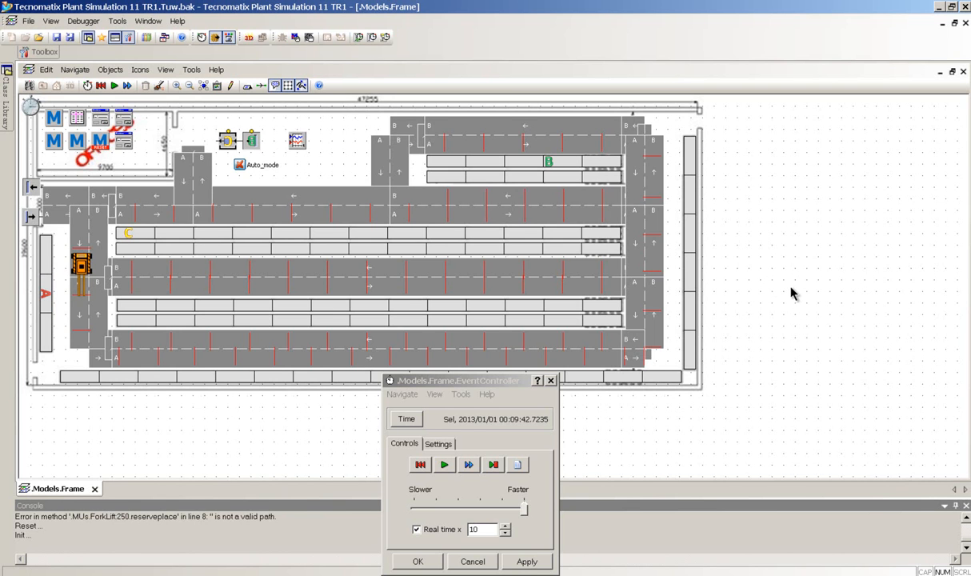
pyautogui.moveTo(483, 359)
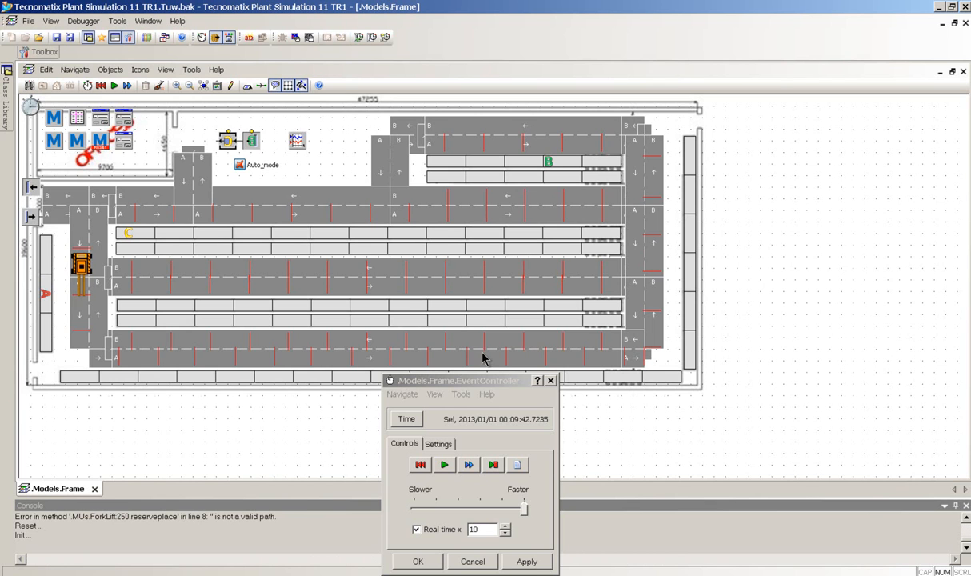
pyautogui.moveTo(408, 386)
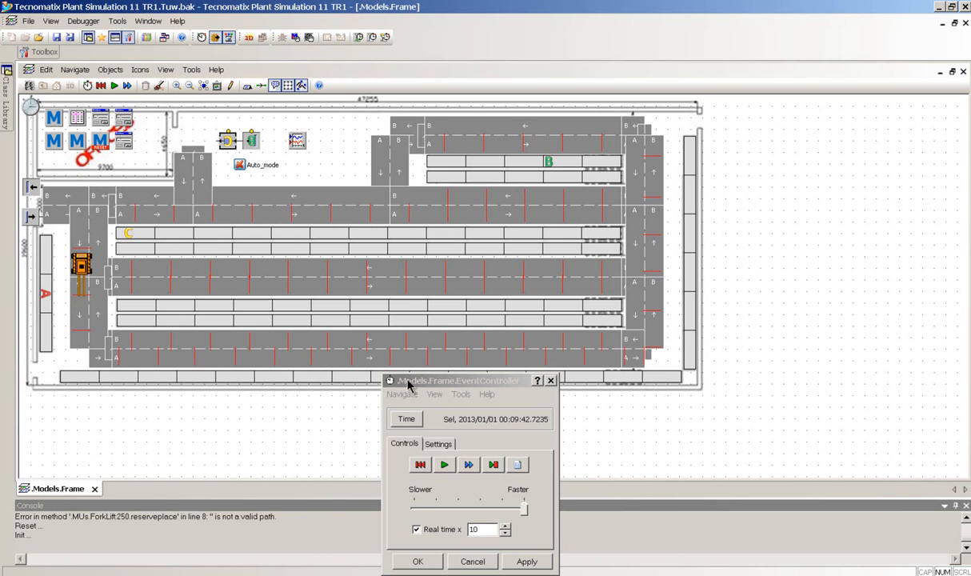
pyautogui.moveTo(345, 411)
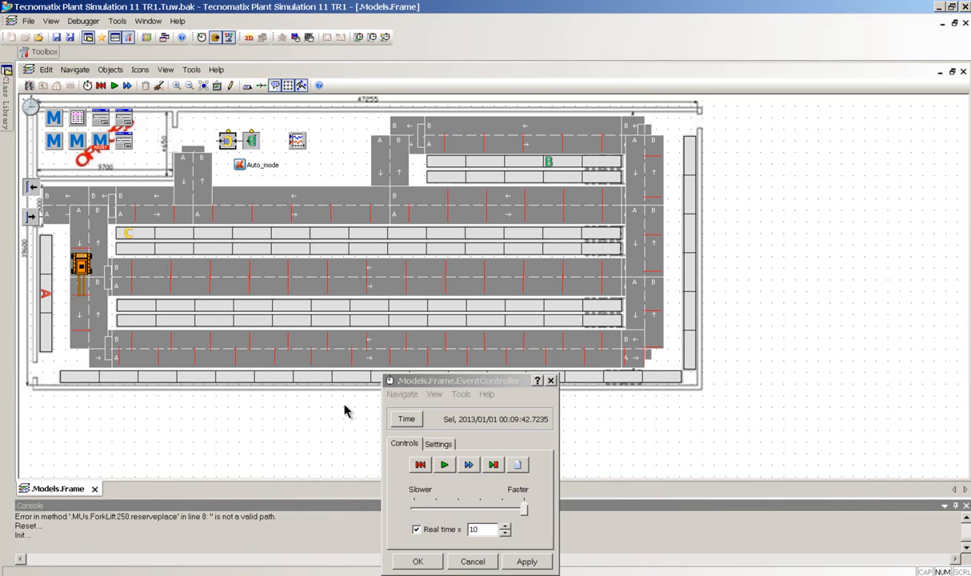
pyautogui.moveTo(422, 464)
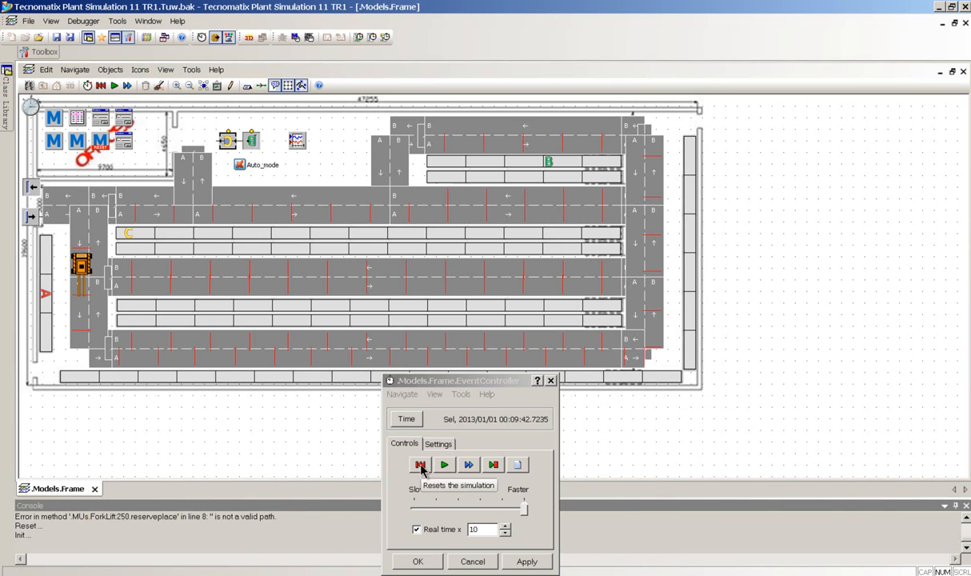
# Reset the run, set the Source Stop value to 40 and start the warehouse simulation
pyautogui.click(419, 464)
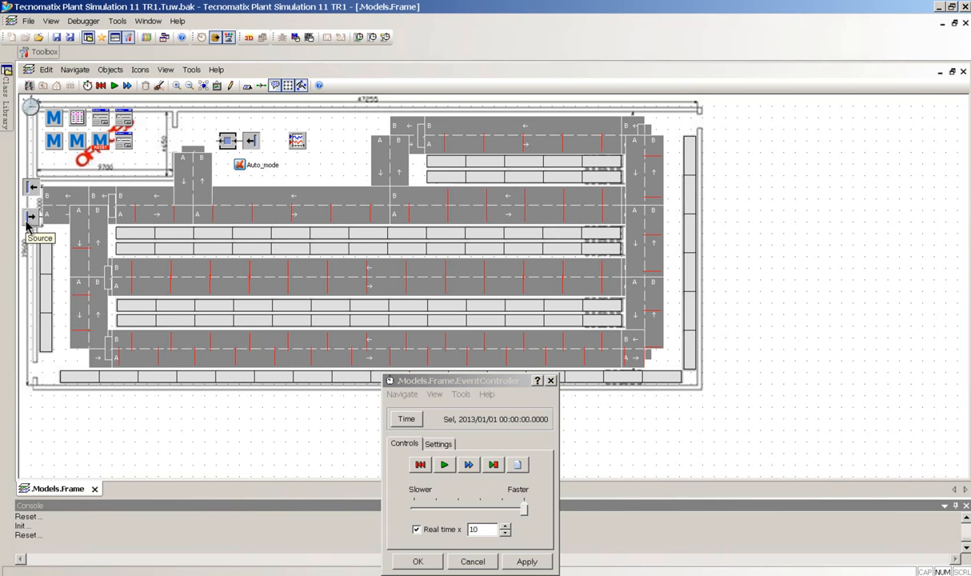
pyautogui.moveTo(195, 151)
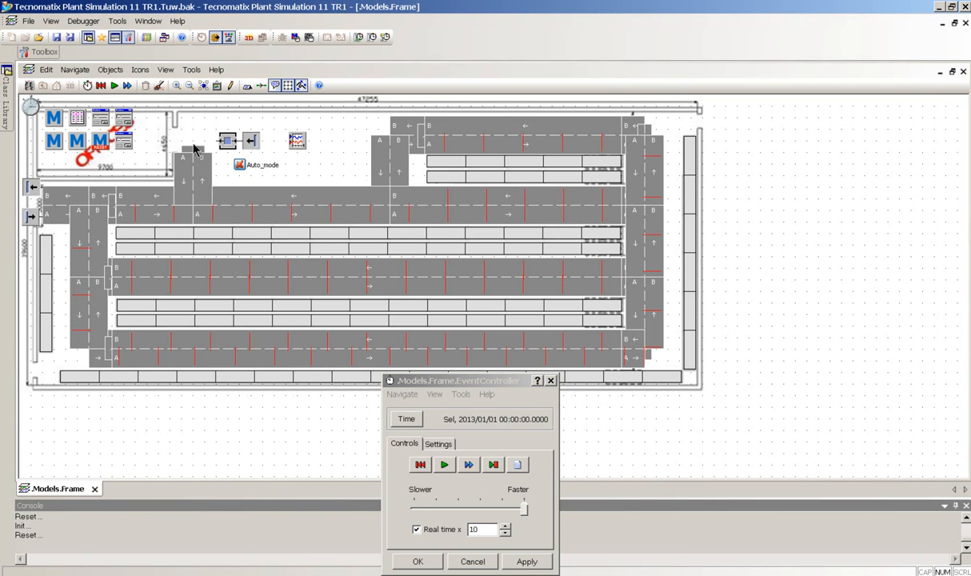
pyautogui.moveTo(185, 178)
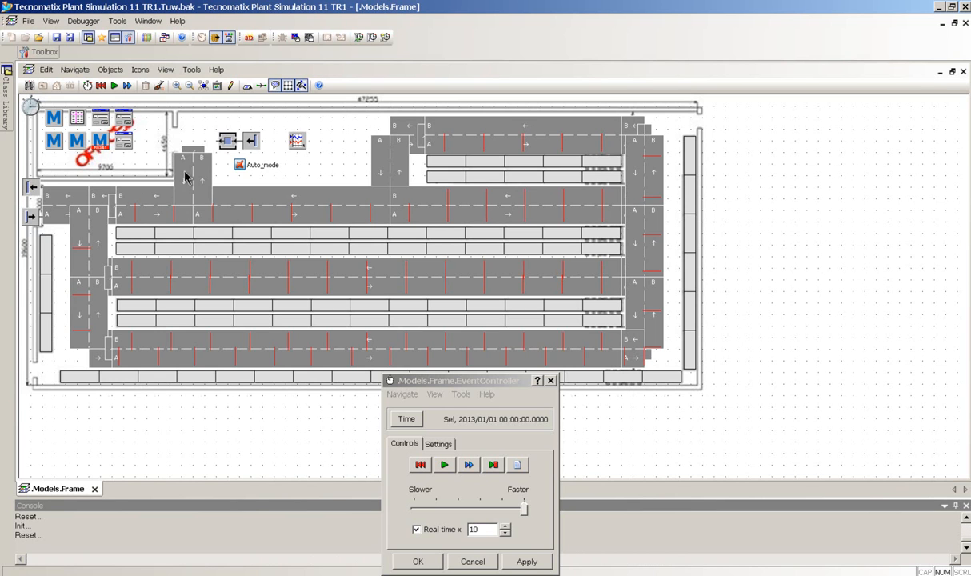
pyautogui.moveTo(209, 141)
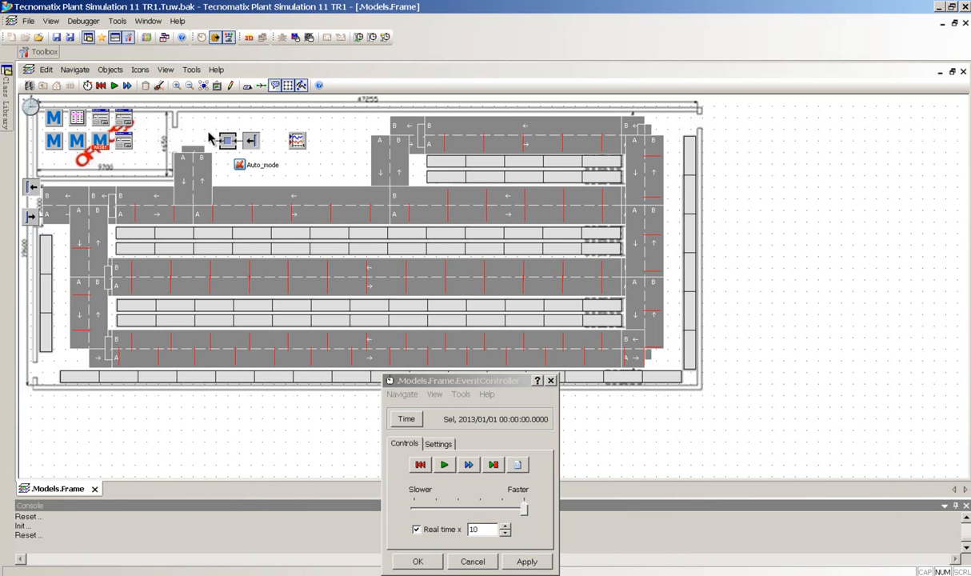
pyautogui.moveTo(504, 181)
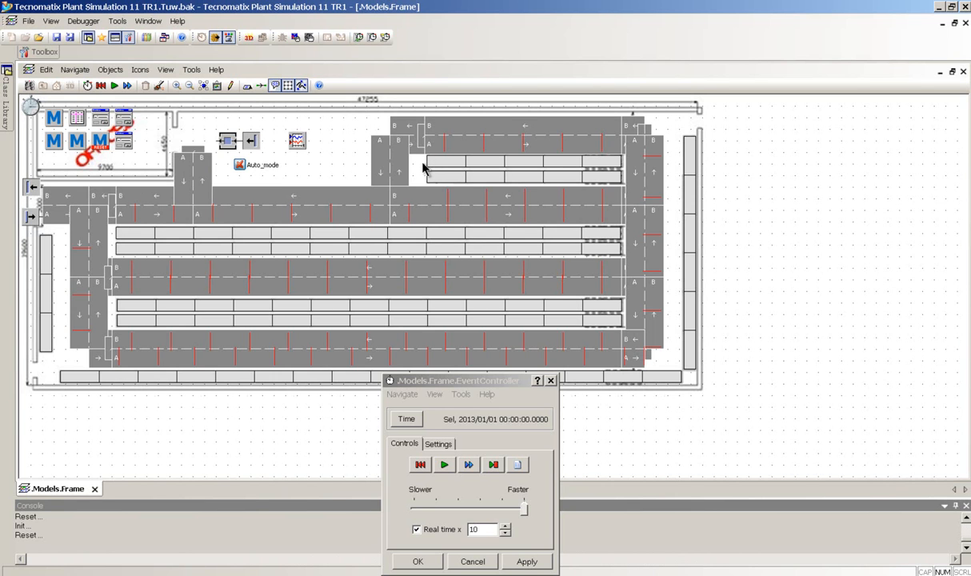
pyautogui.moveTo(424, 163)
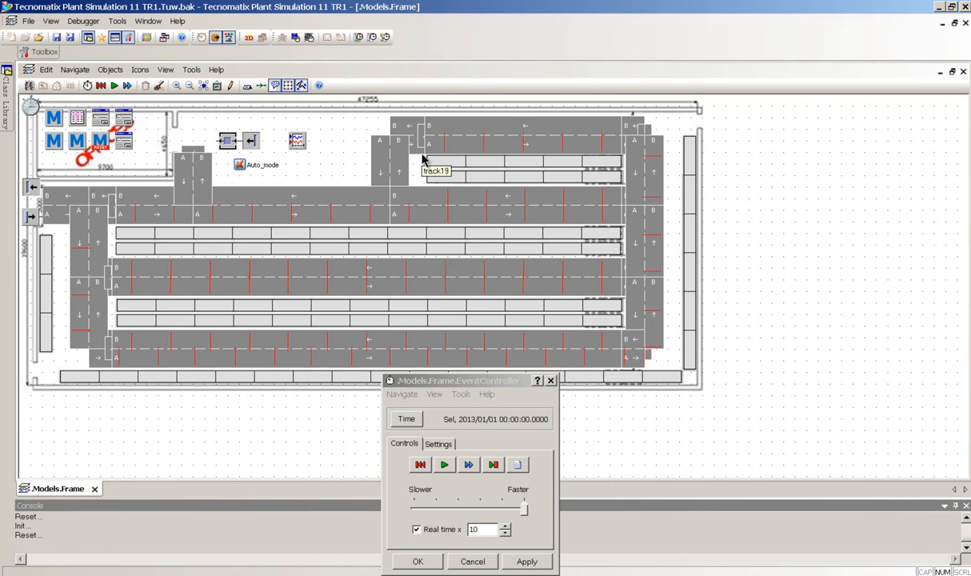
pyautogui.moveTo(448, 202)
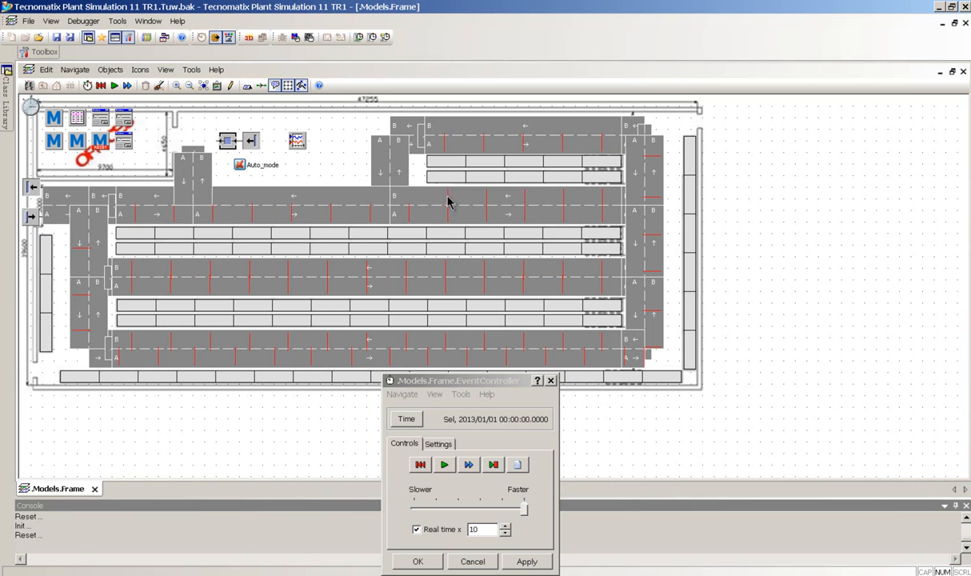
pyautogui.moveTo(613, 266)
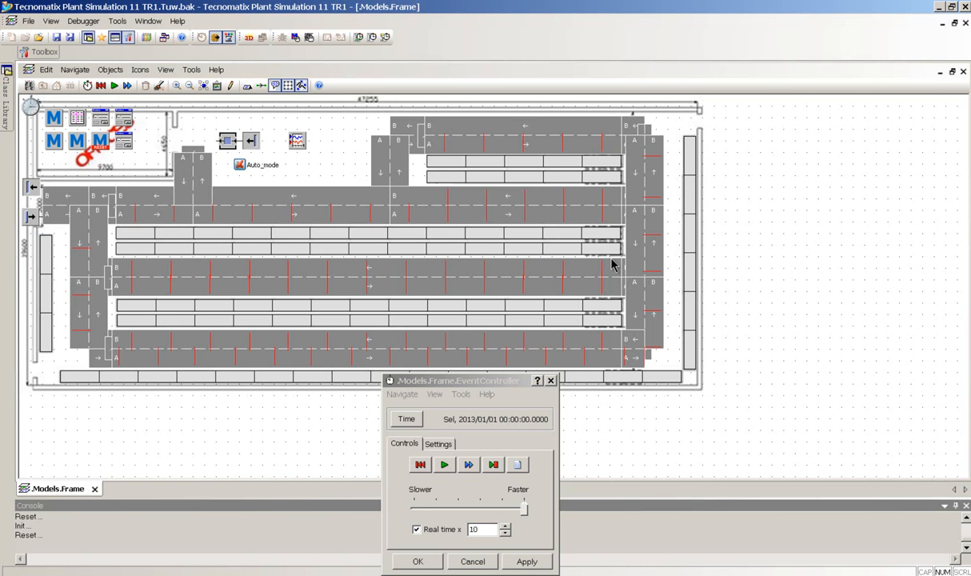
pyautogui.moveTo(633, 331)
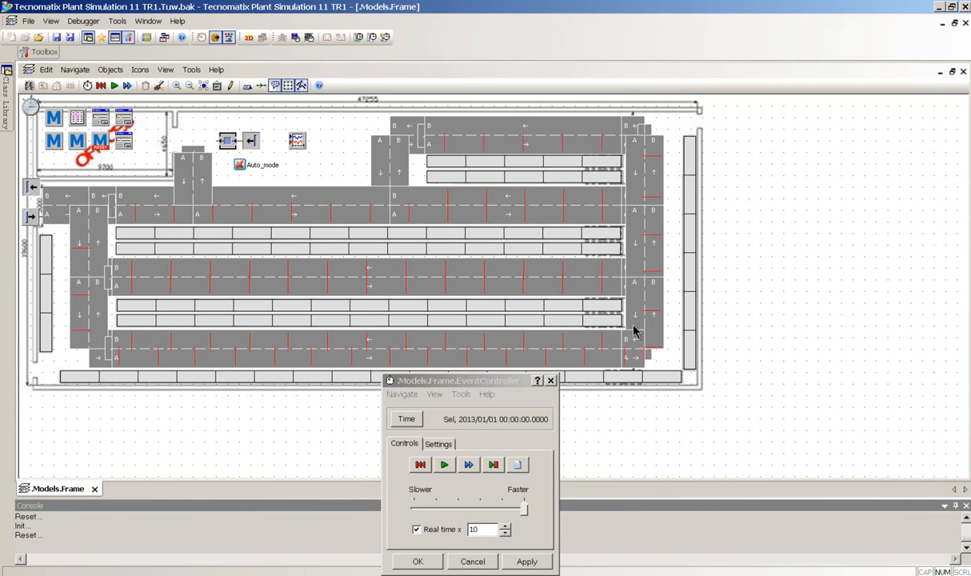
pyautogui.moveTo(30, 217)
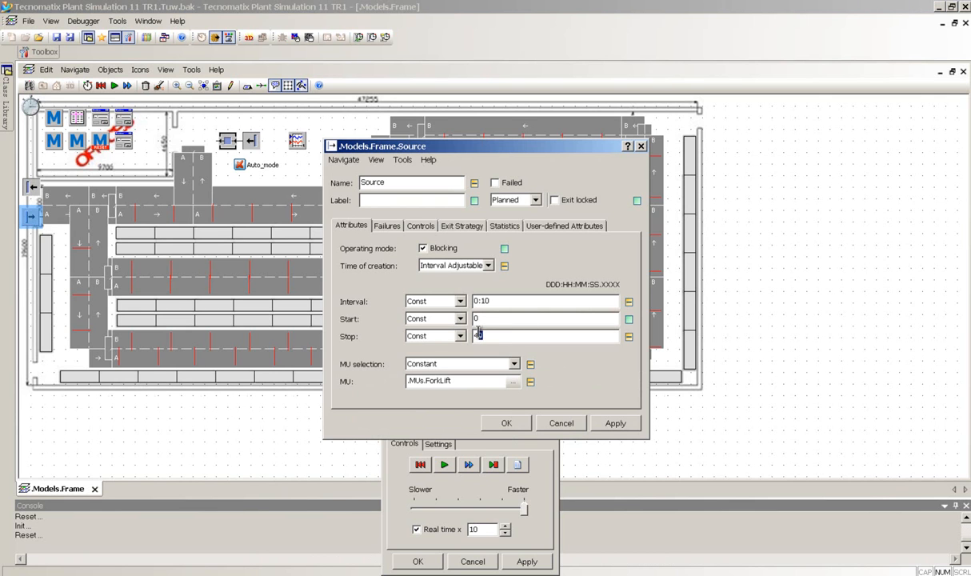
pyautogui.write('40')
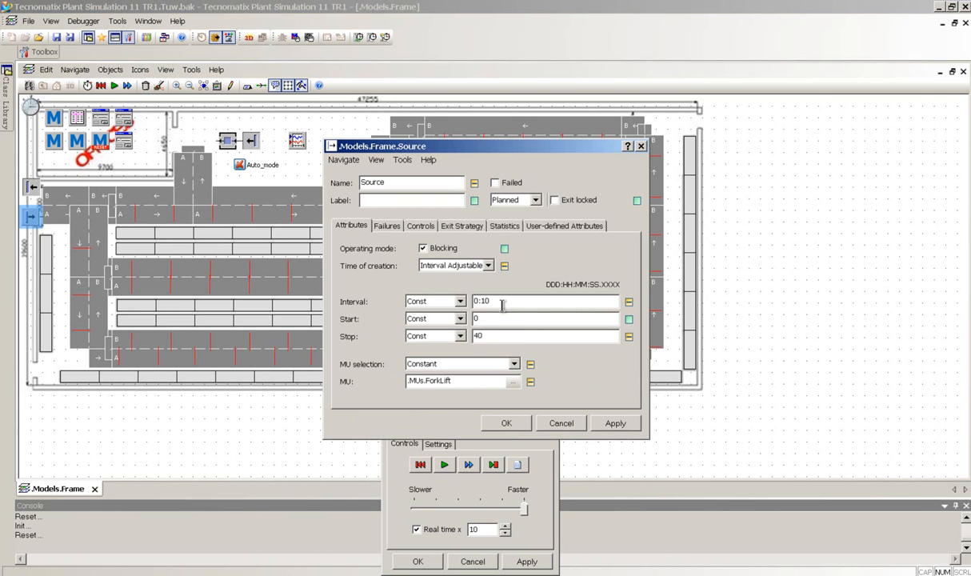
pyautogui.click(506, 422)
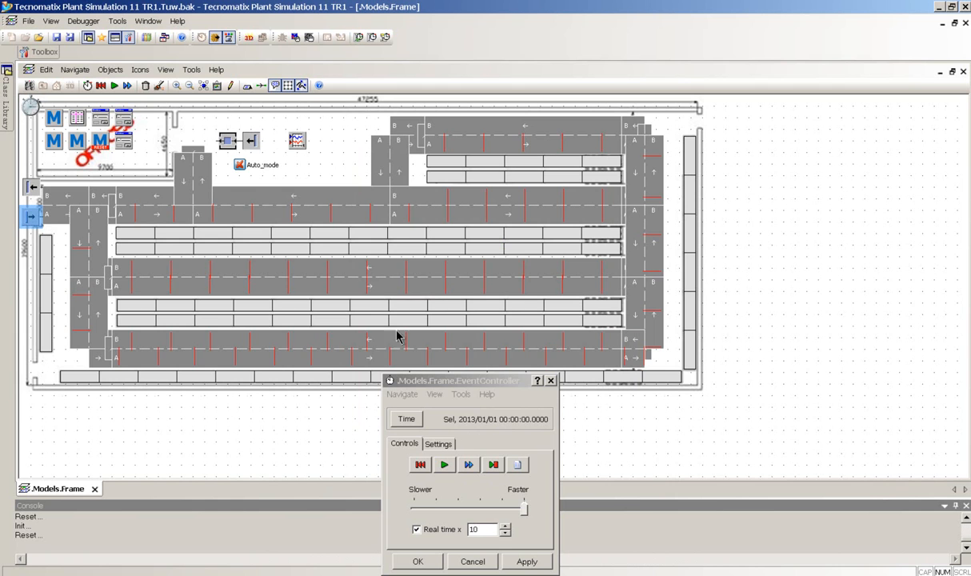
pyautogui.click(445, 464)
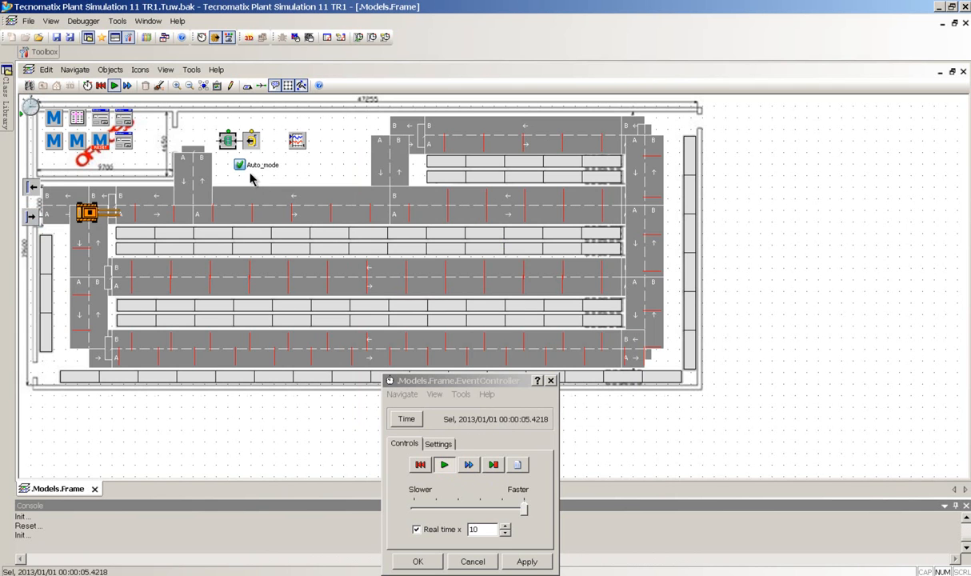
# Let the run continue until four loaded forklifts are moving through the aisles
pyautogui.click(445, 463)
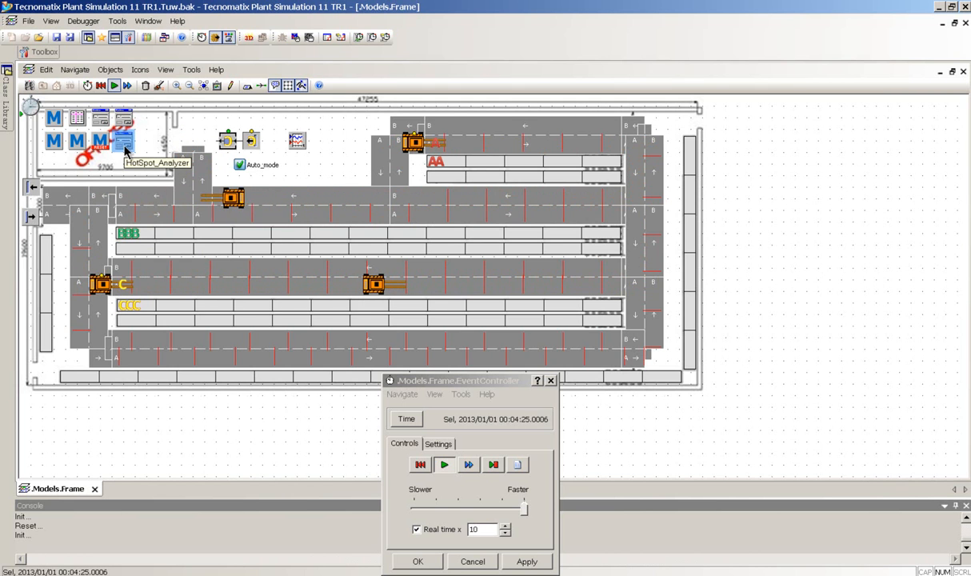
# Run the HotSpot_Analyzer analysis and toggle RealTime to colour the aisles by forklift traffic
pyautogui.click(125, 143)
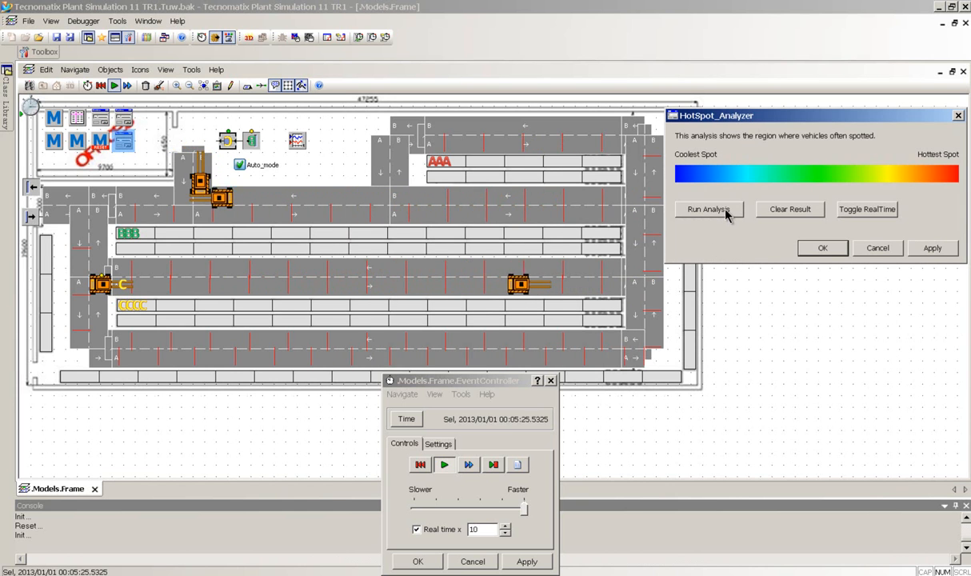
pyautogui.click(707, 208)
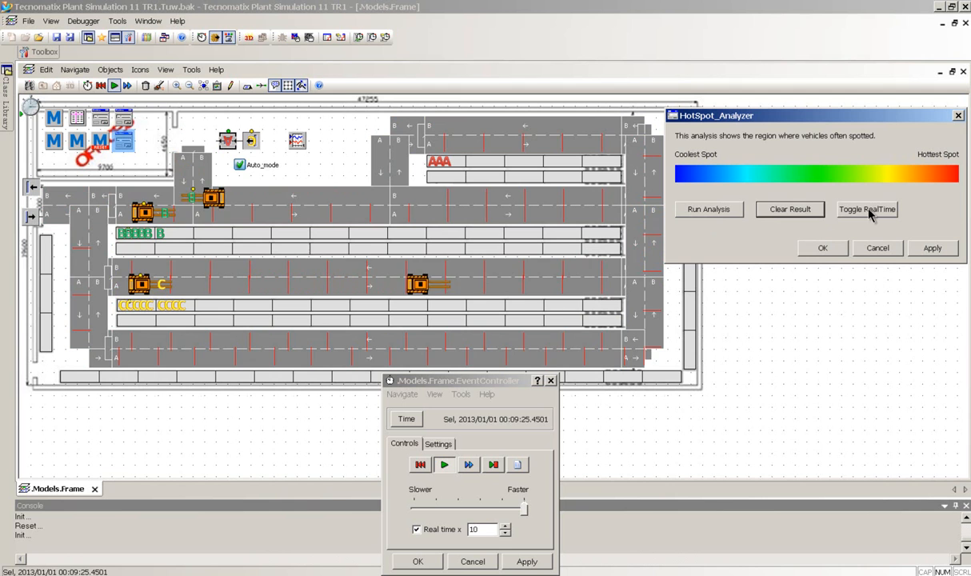
pyautogui.click(867, 208)
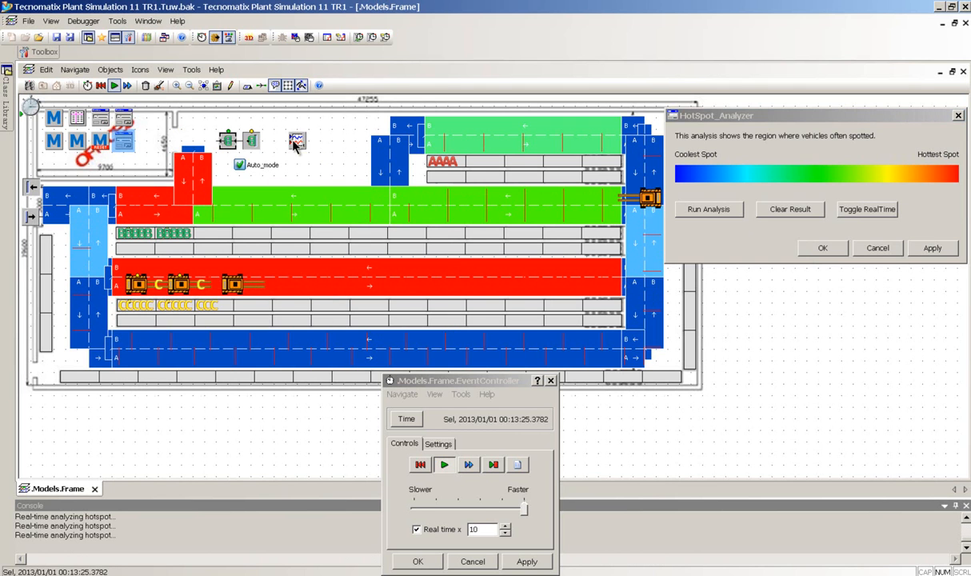
# Show the Chart of total parts carried over time as the run reaches 02:00:00
pyautogui.rightClick(298, 141)
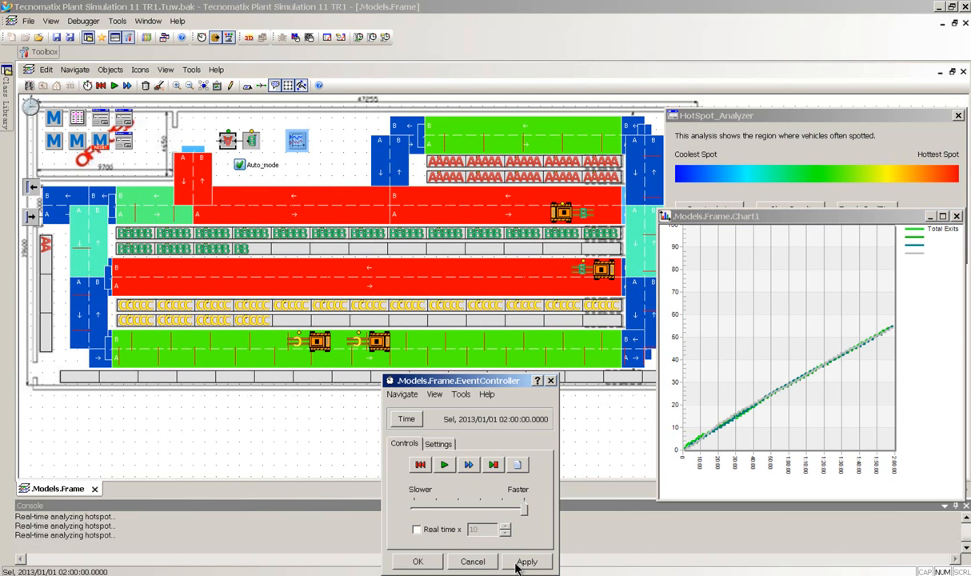
pyautogui.moveTo(323, 311)
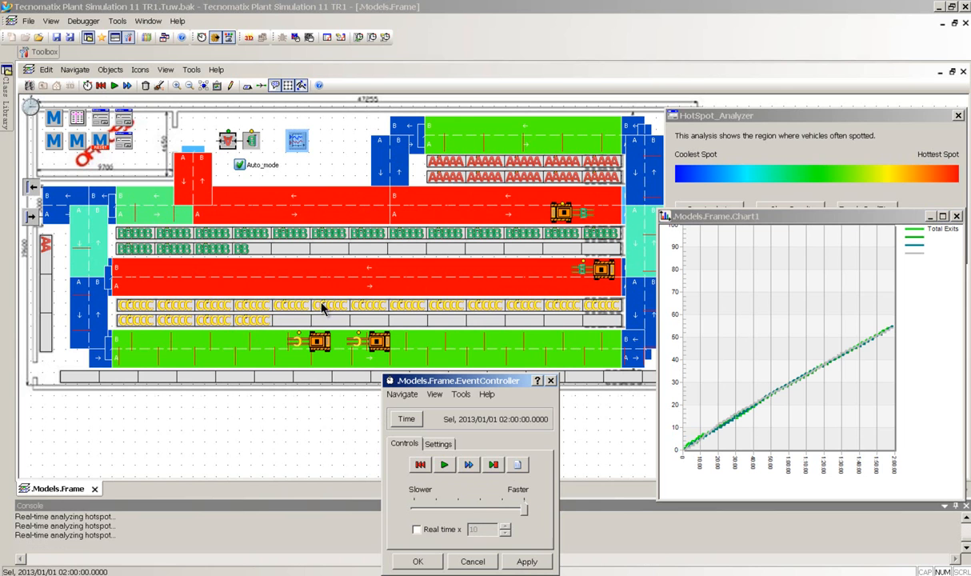
pyautogui.moveTo(396, 189)
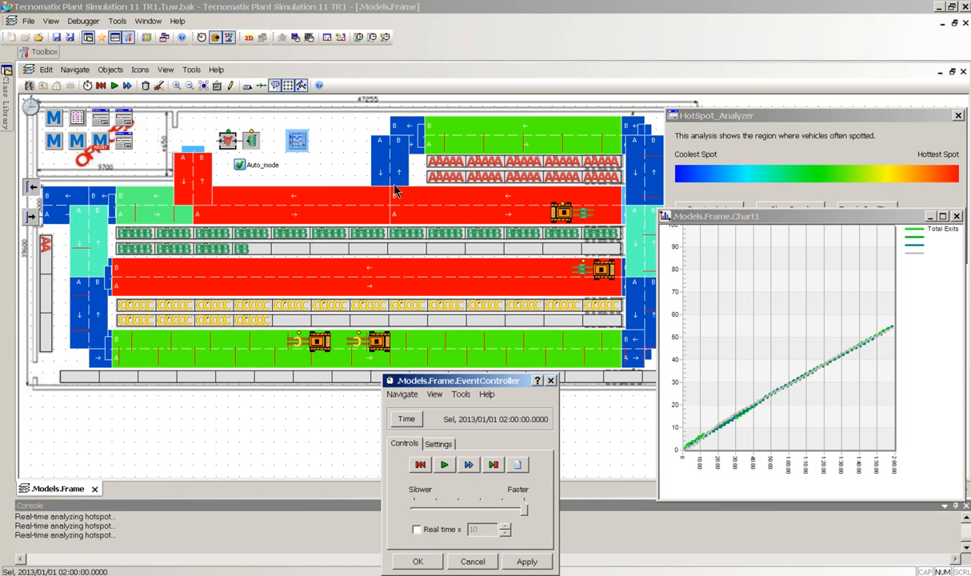
pyautogui.moveTo(286, 307)
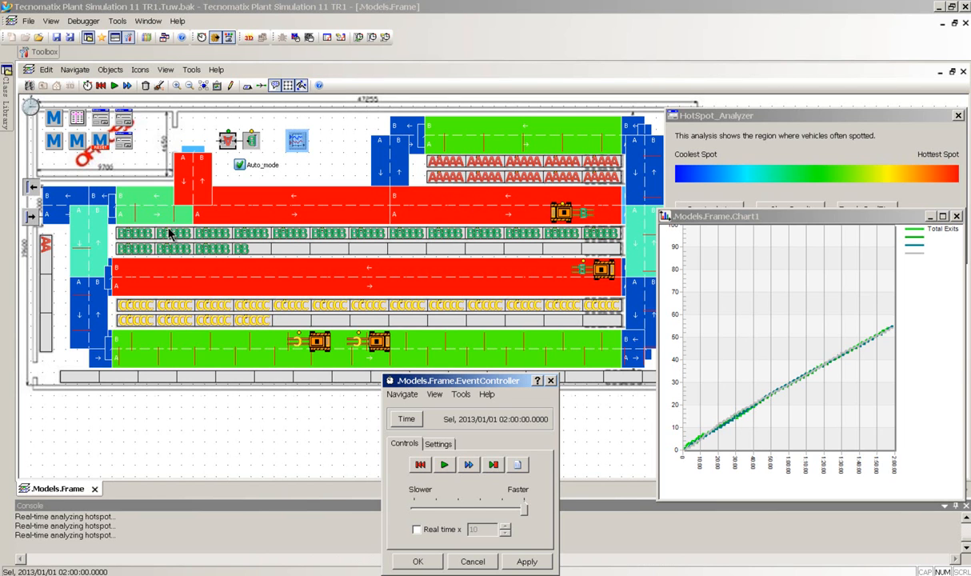
pyautogui.moveTo(168, 323)
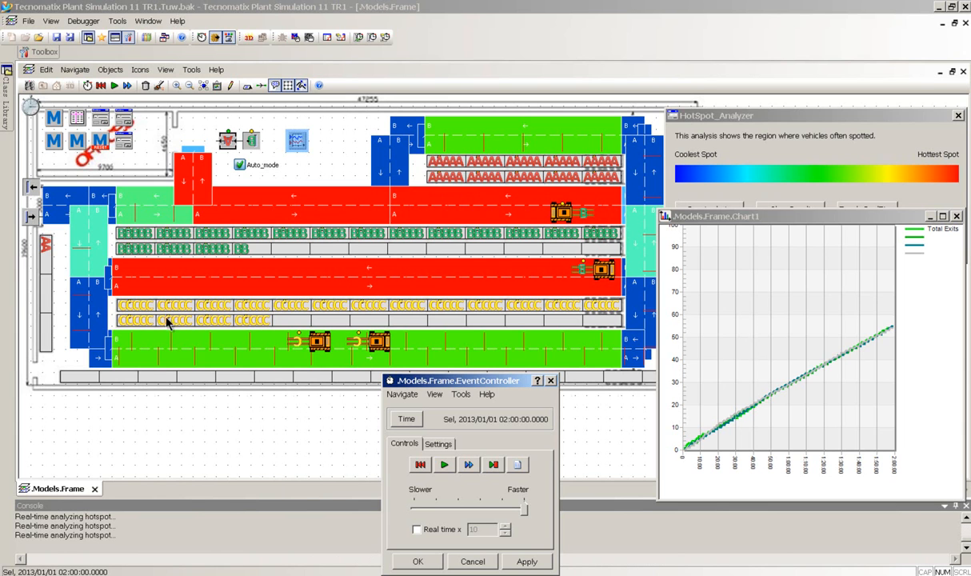
pyautogui.moveTo(476, 400)
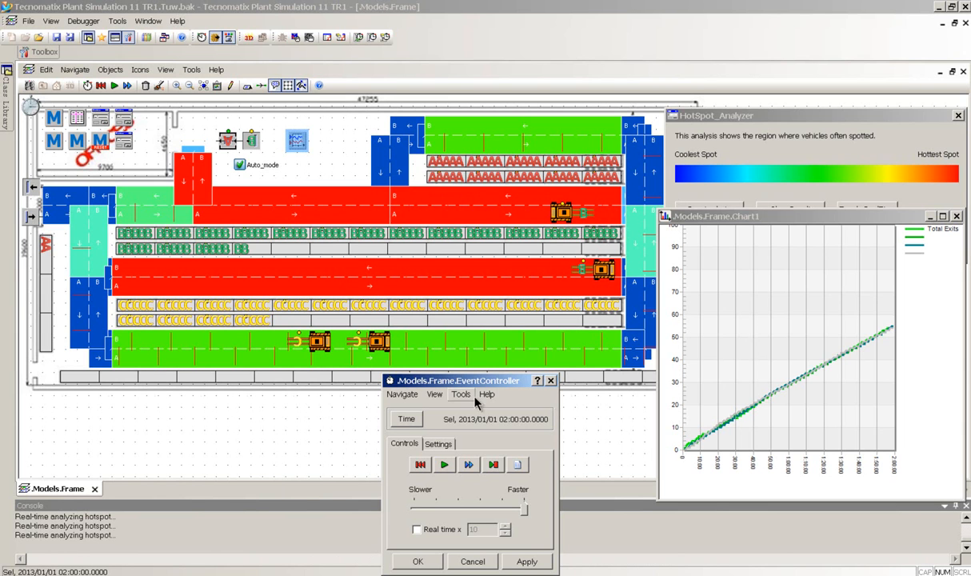